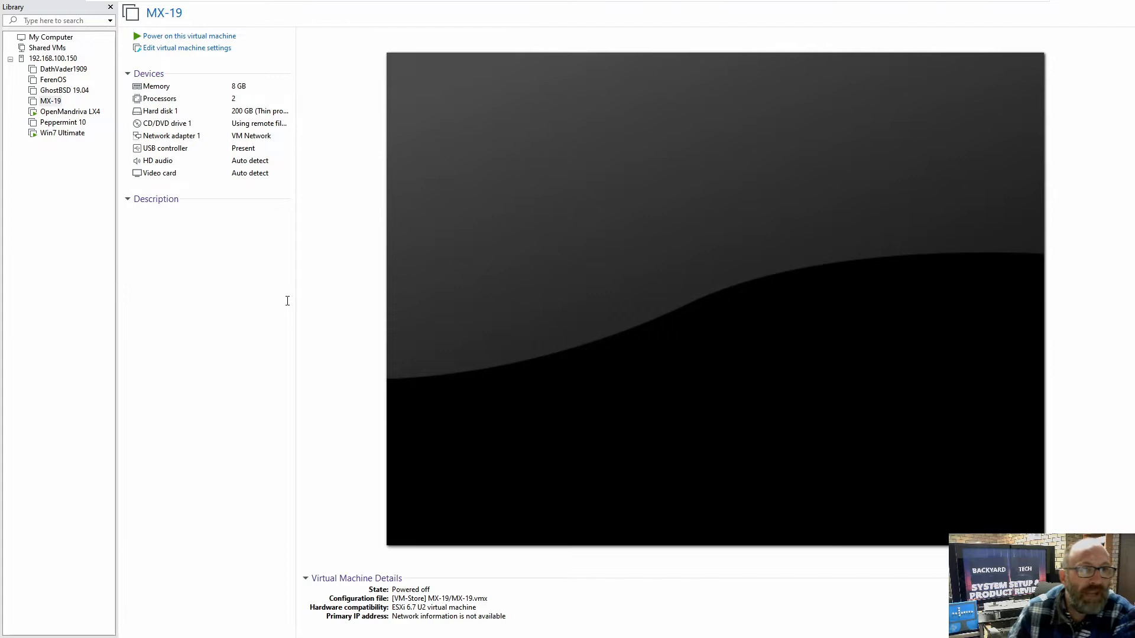
Power on the MX-19 virtual machine and let it boot.
left_click(207, 209)
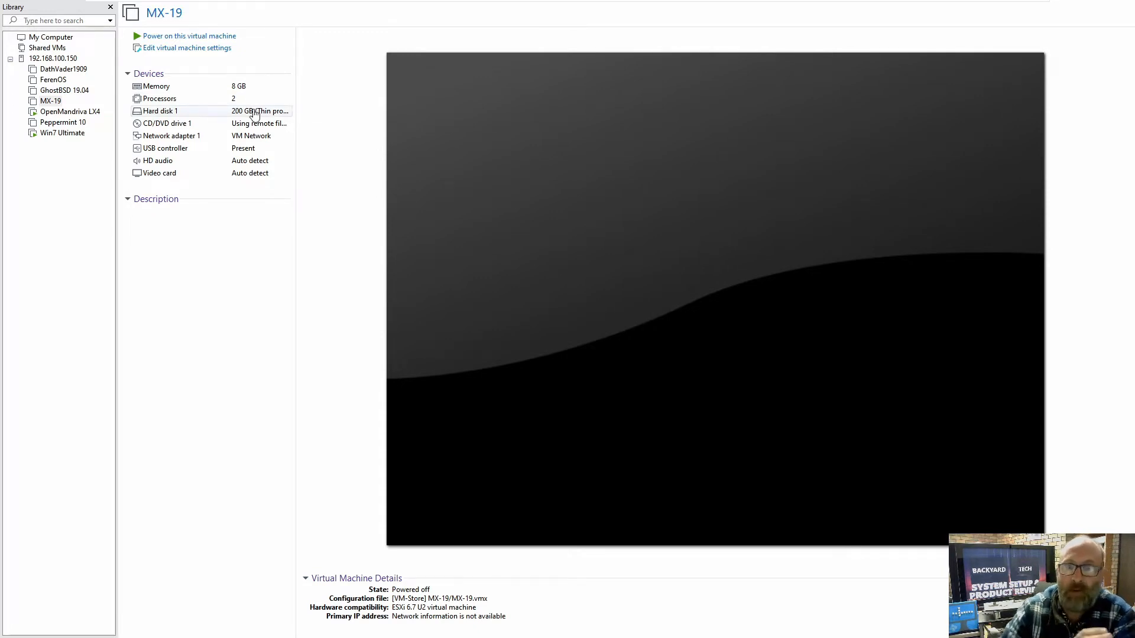
left_click(209, 210)
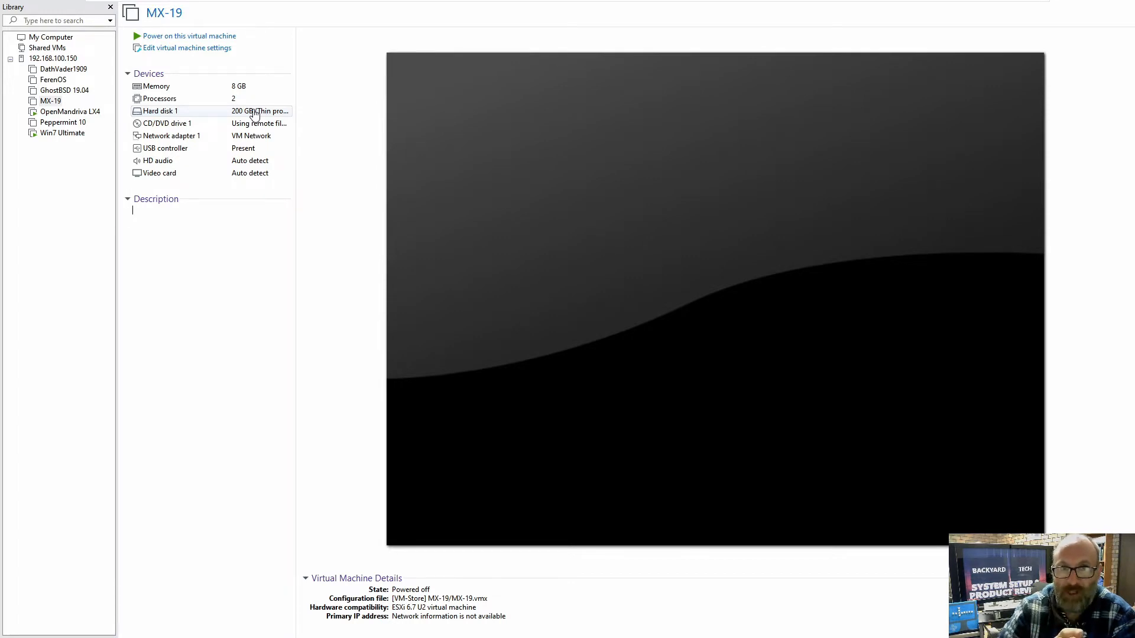
mouse_move(188, 36)
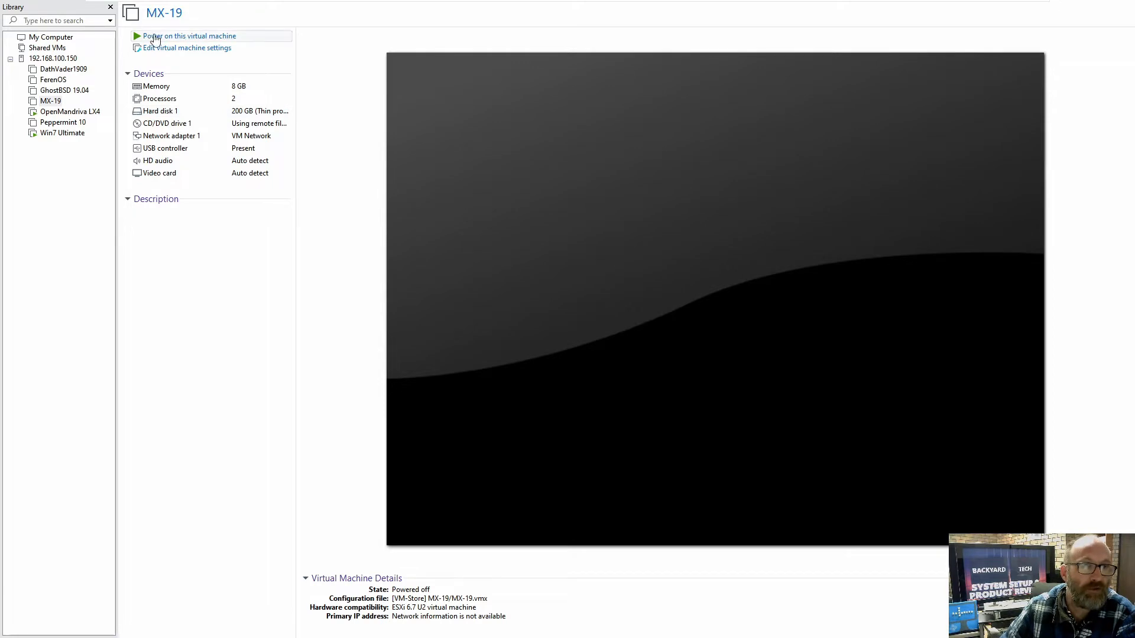
left_click(189, 36)
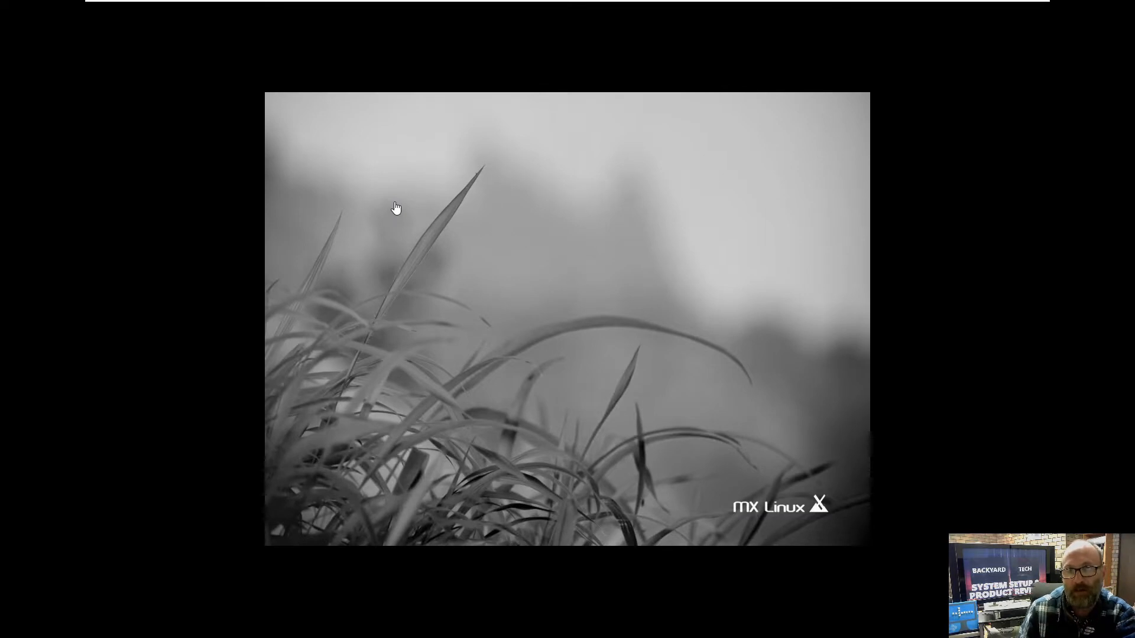
mouse_move(568, 324)
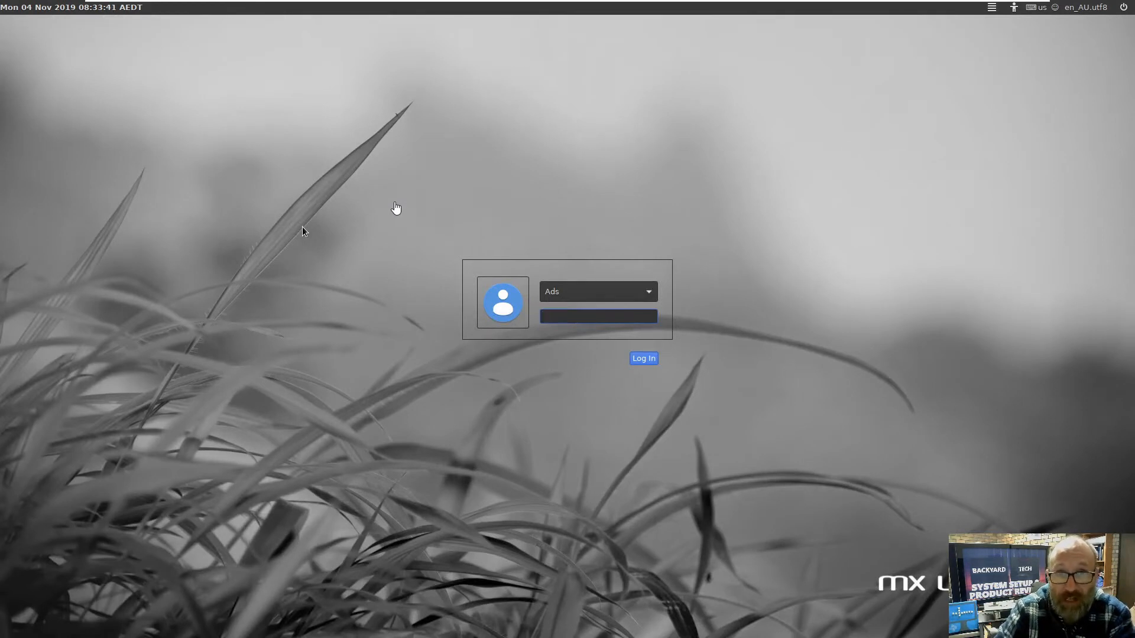
Enter the password on the login screen and log in to the Xfce desktop.
left_click(598, 317)
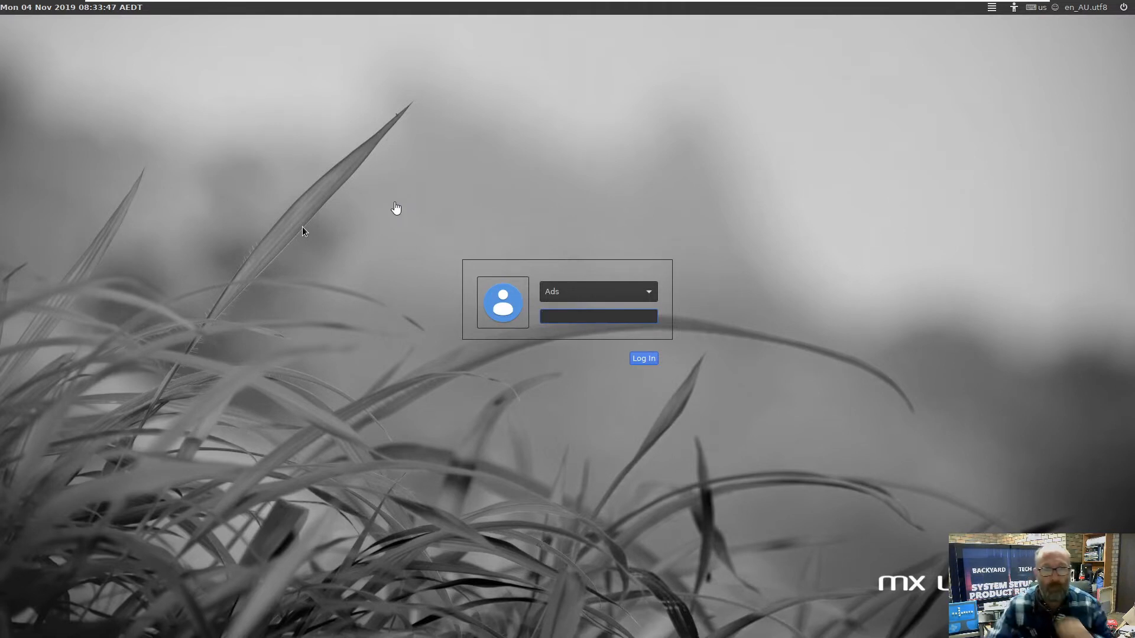
left_click(597, 317)
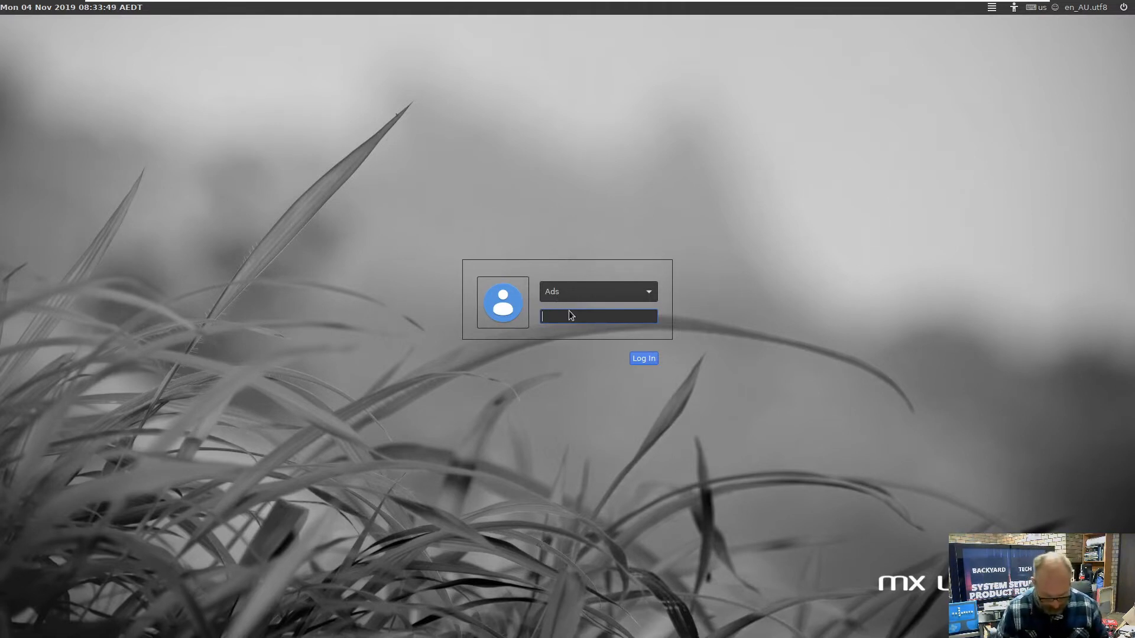
left_click(642, 358)
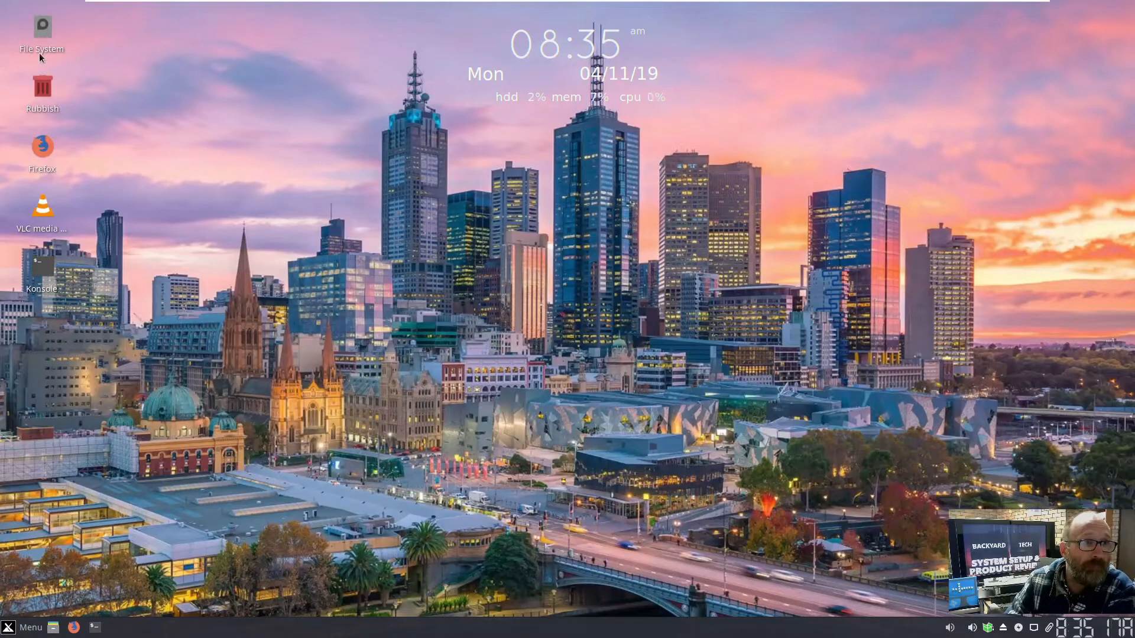
Open the File System icon in Thunar and drag its window to the right.
double_click(42, 27)
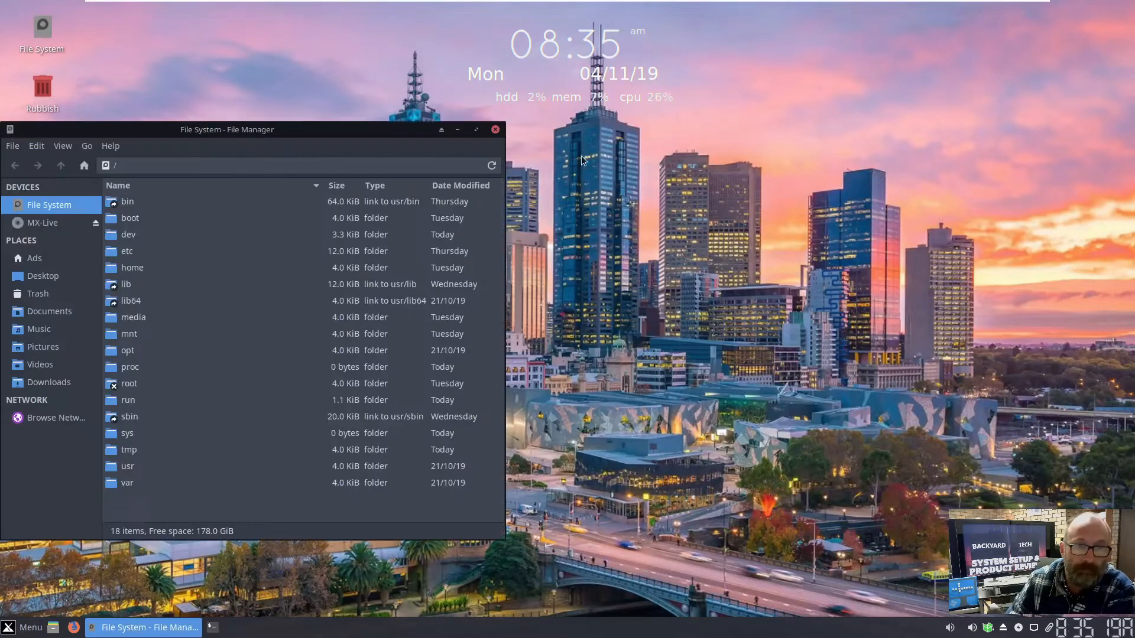
left_click_drag(226, 129, 313, 130)
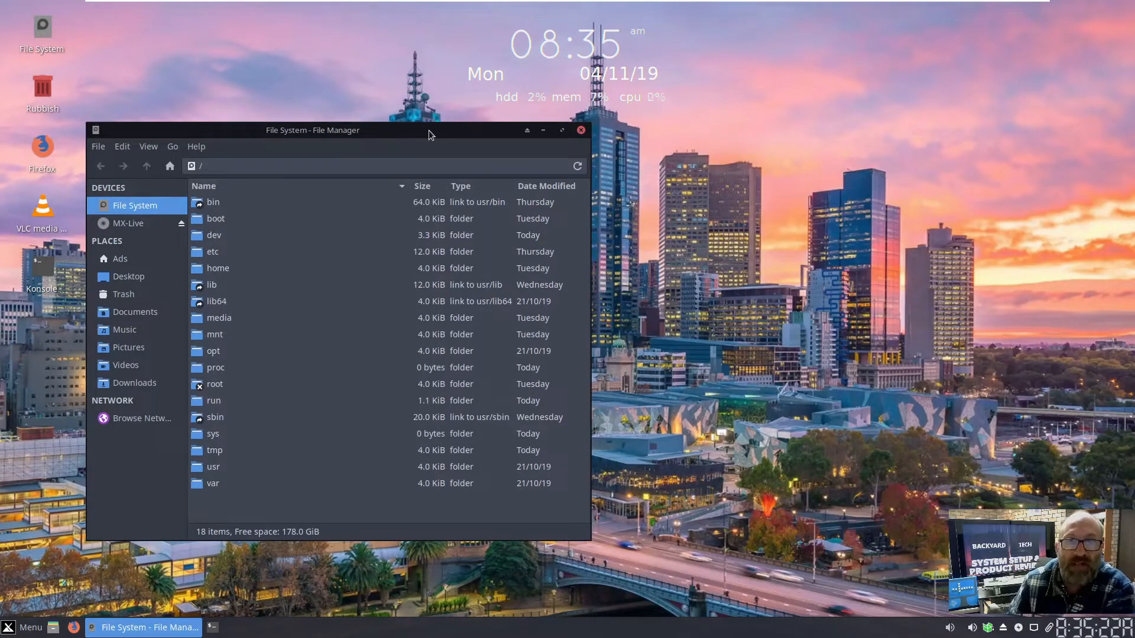
mouse_move(350, 161)
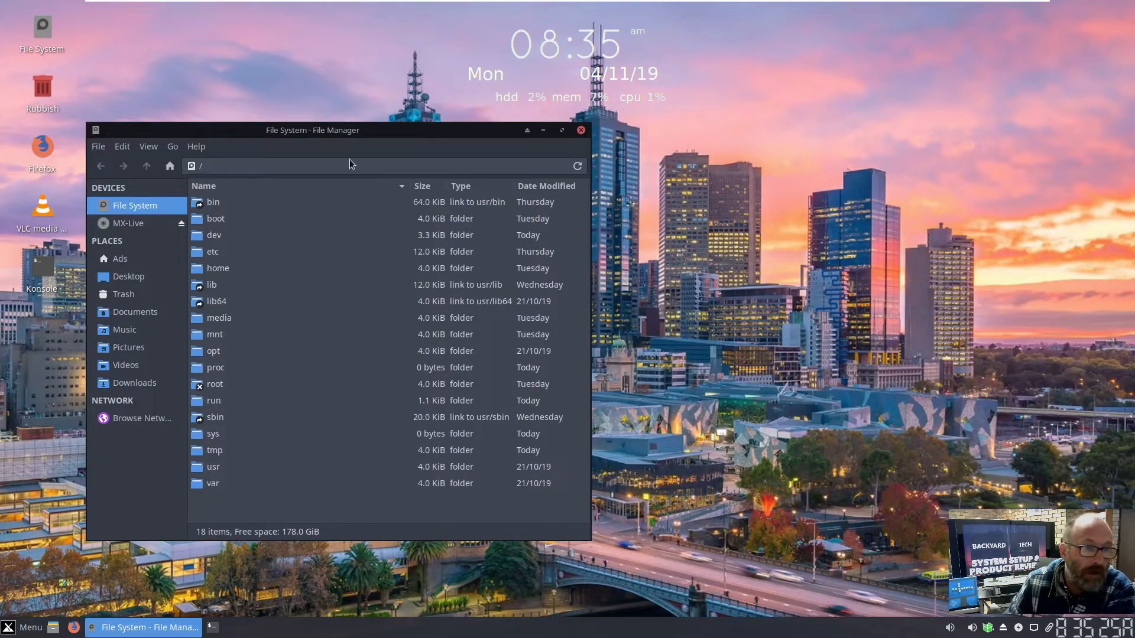
mouse_move(128, 276)
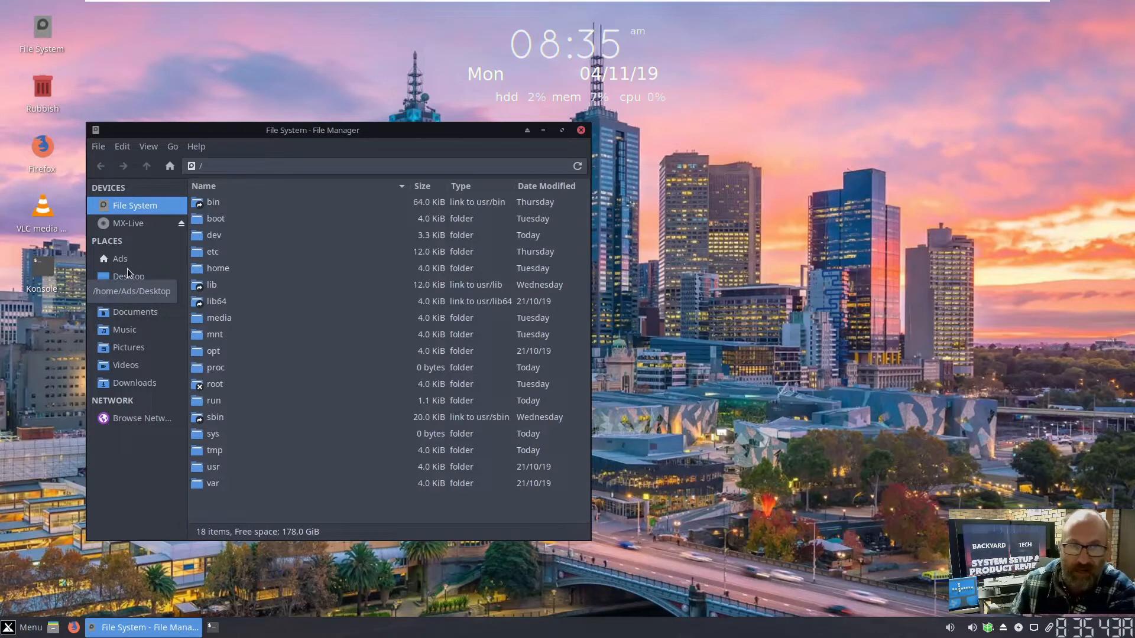
left_click(141, 418)
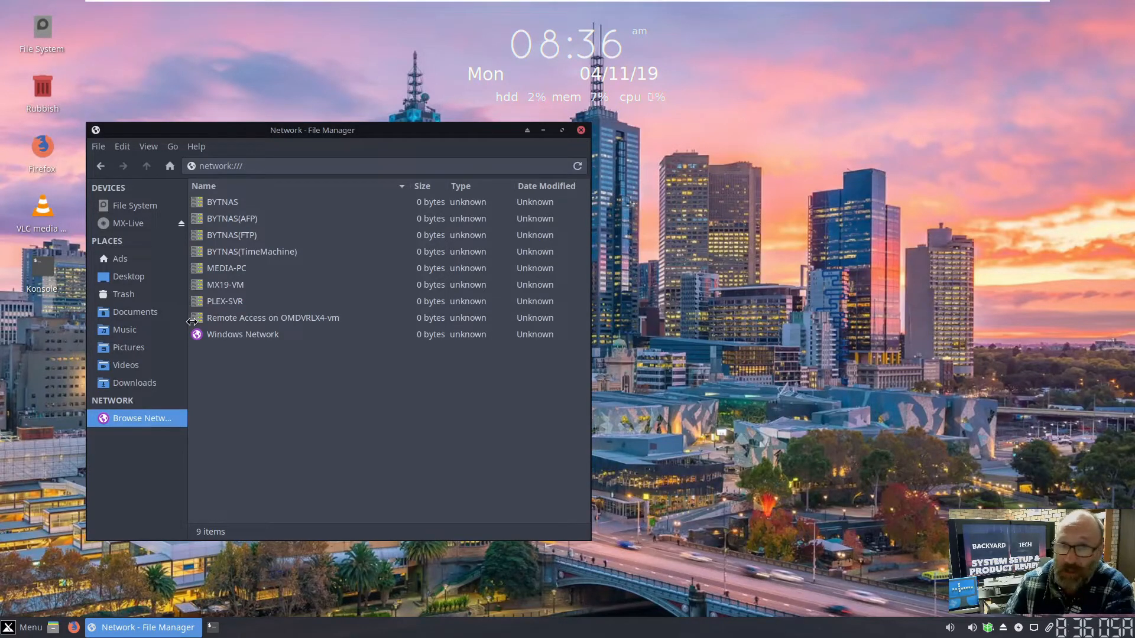
mouse_move(297, 335)
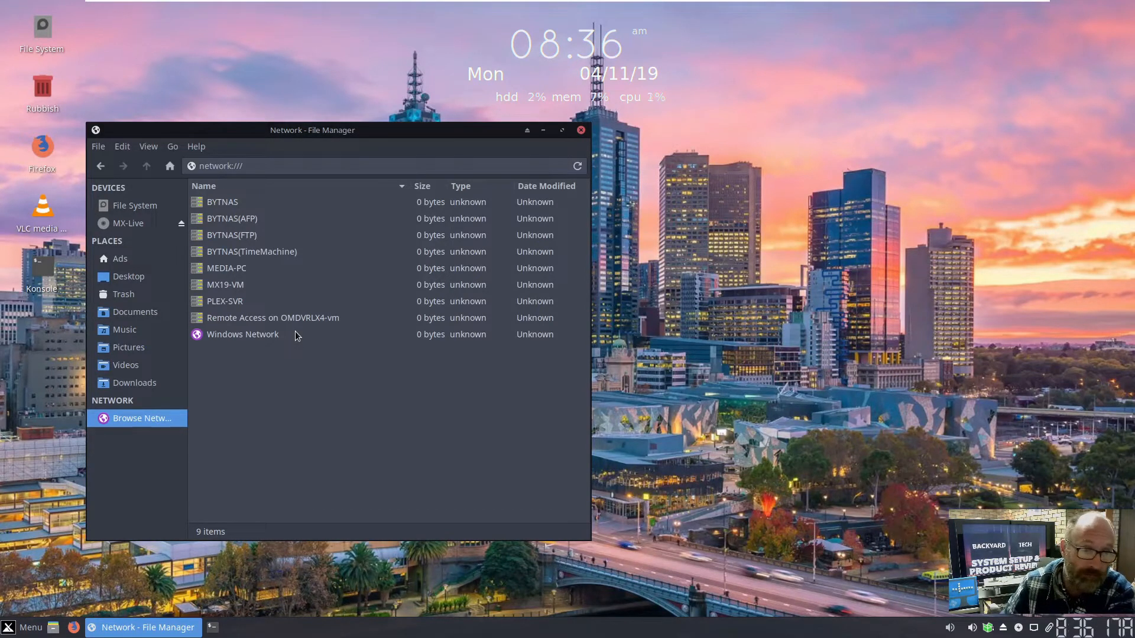
mouse_move(237, 284)
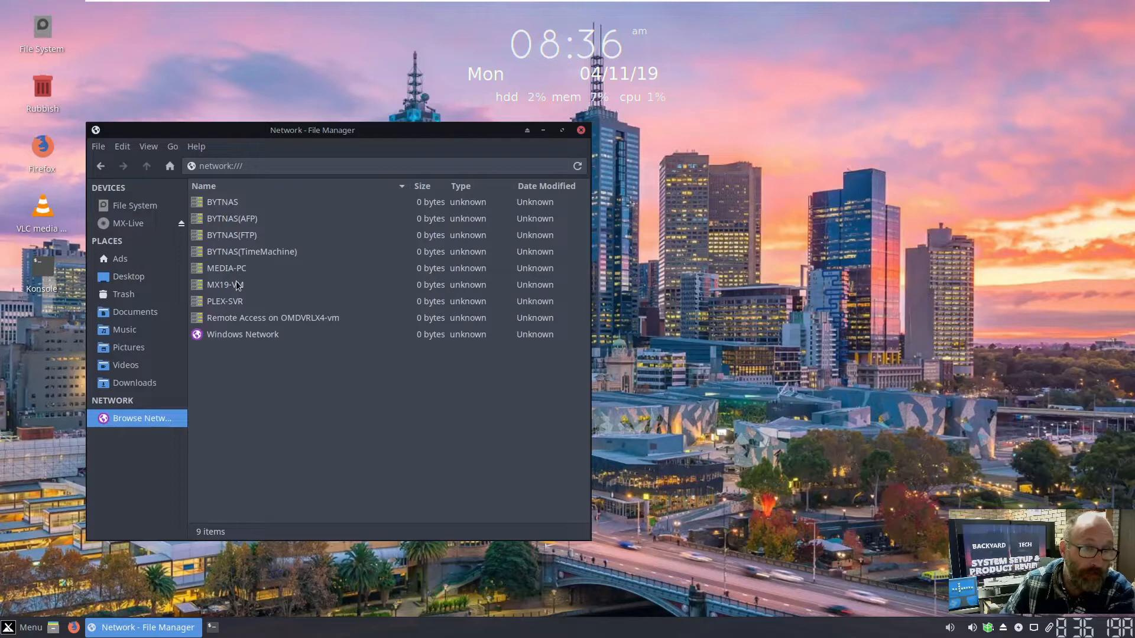
mouse_move(138, 254)
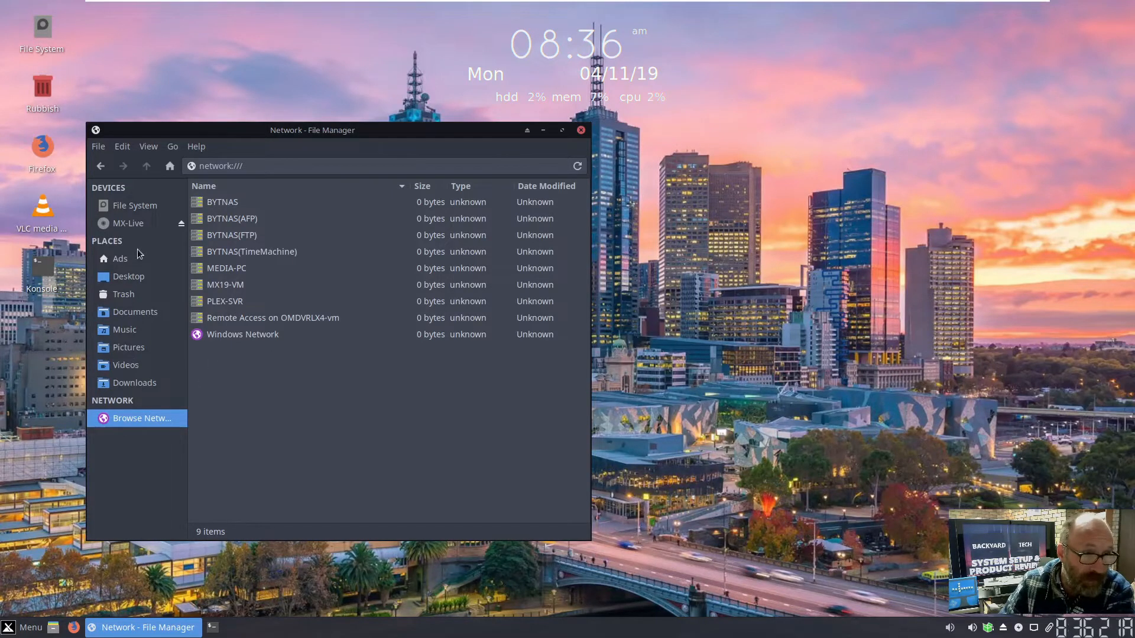
mouse_move(128, 277)
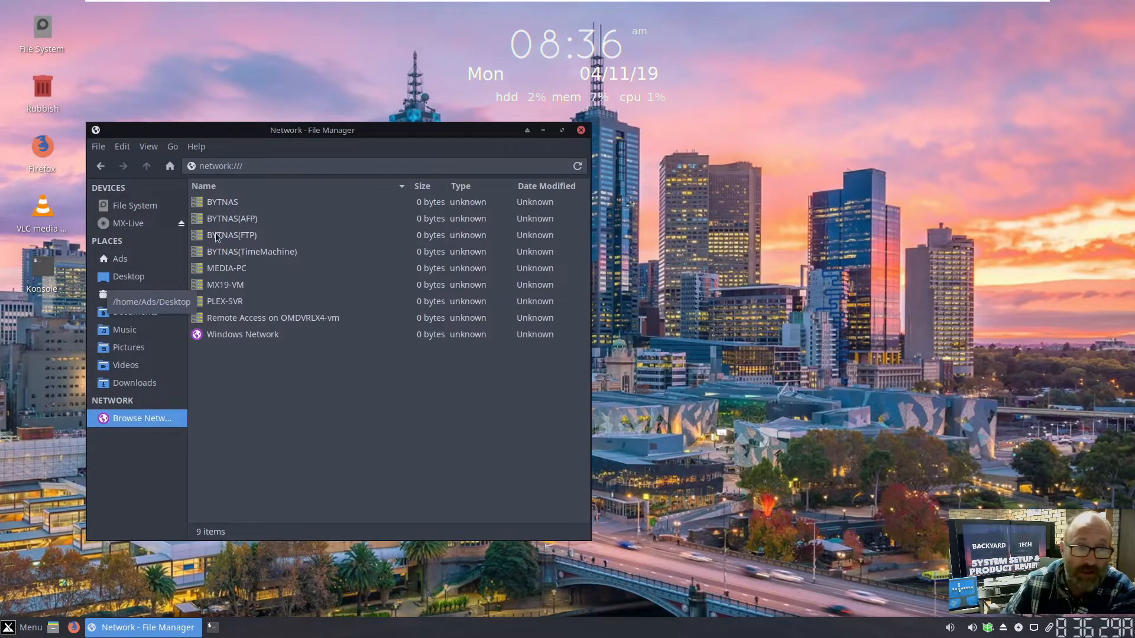
Close Thunar after viewing network hosts like BYTNAS and MEDIA-PC.
left_click(580, 129)
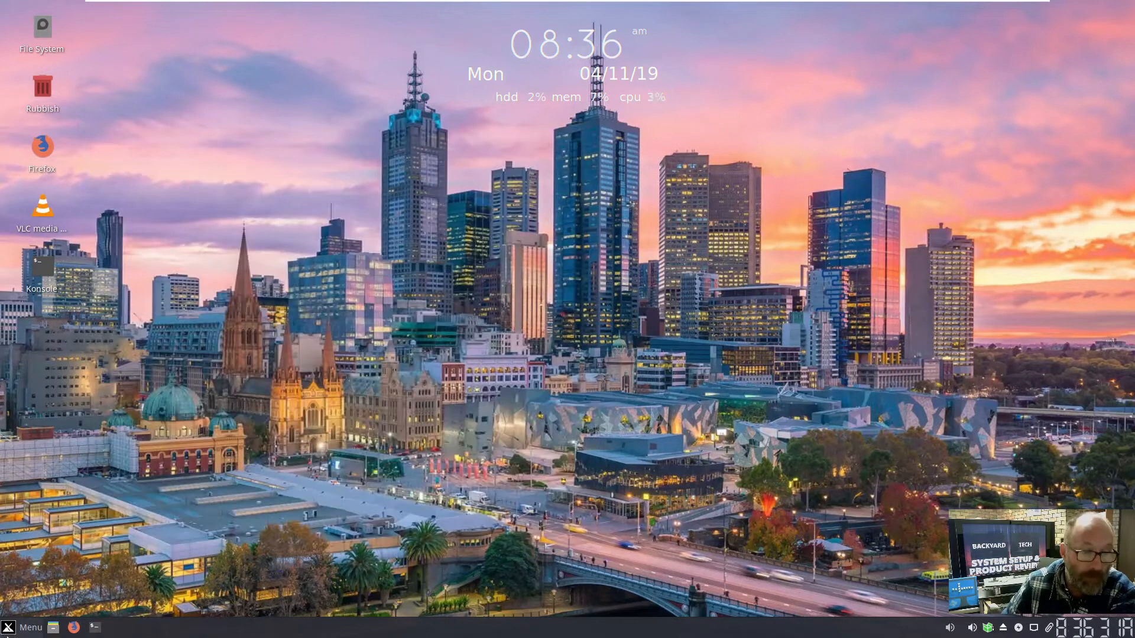
Browse the applications menu categories such as Office and launch MX Tools.
left_click(24, 627)
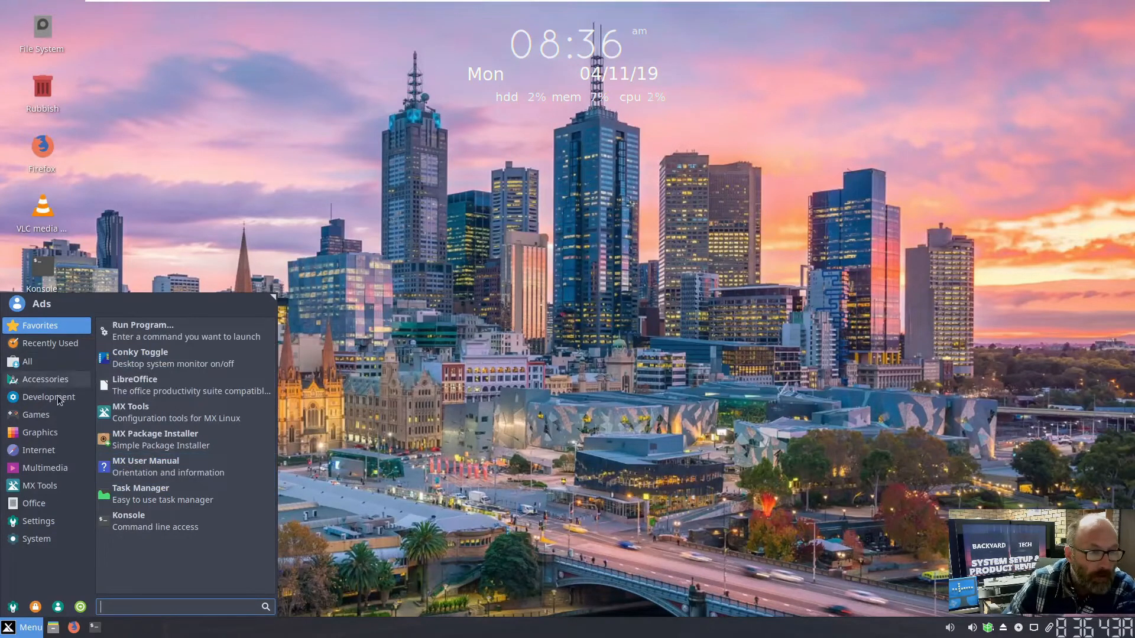
left_click(39, 449)
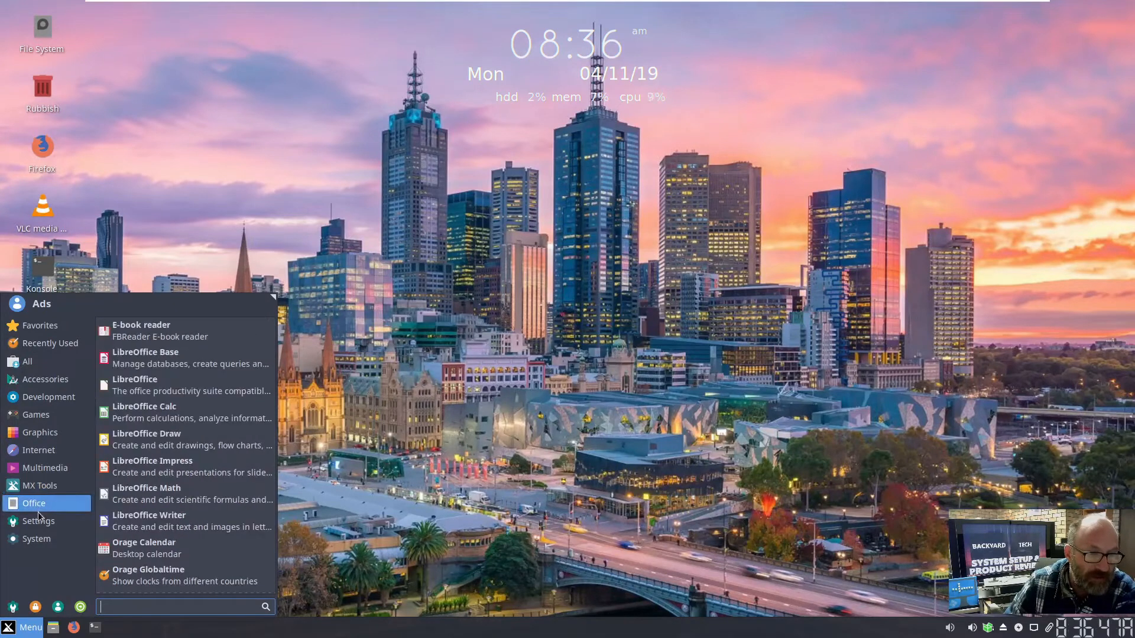
left_click(41, 325)
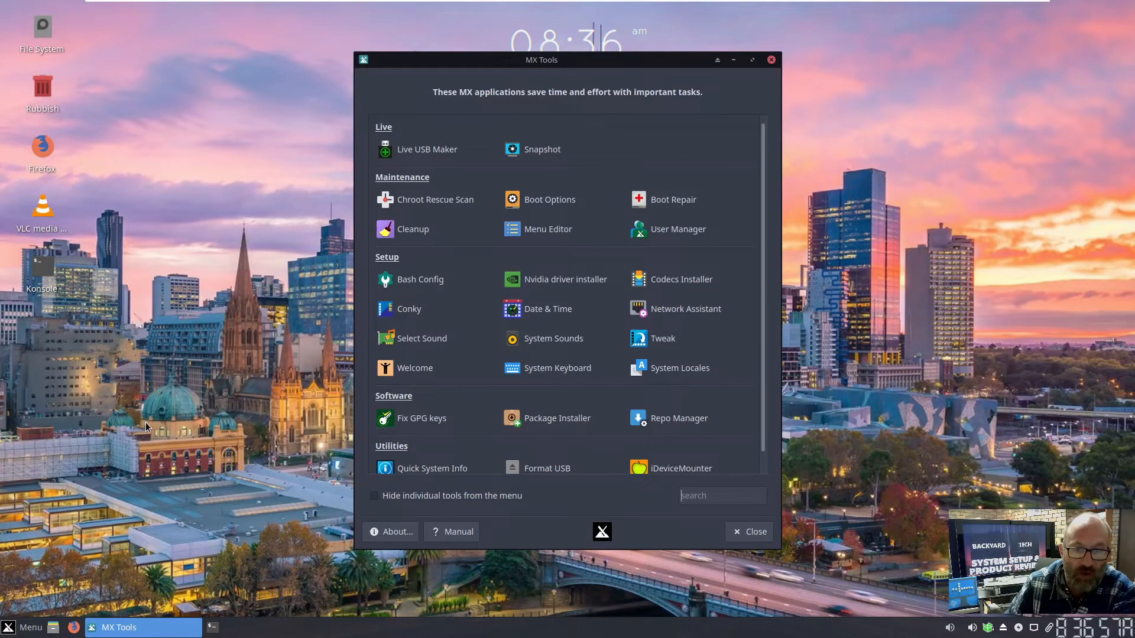
mouse_move(438, 307)
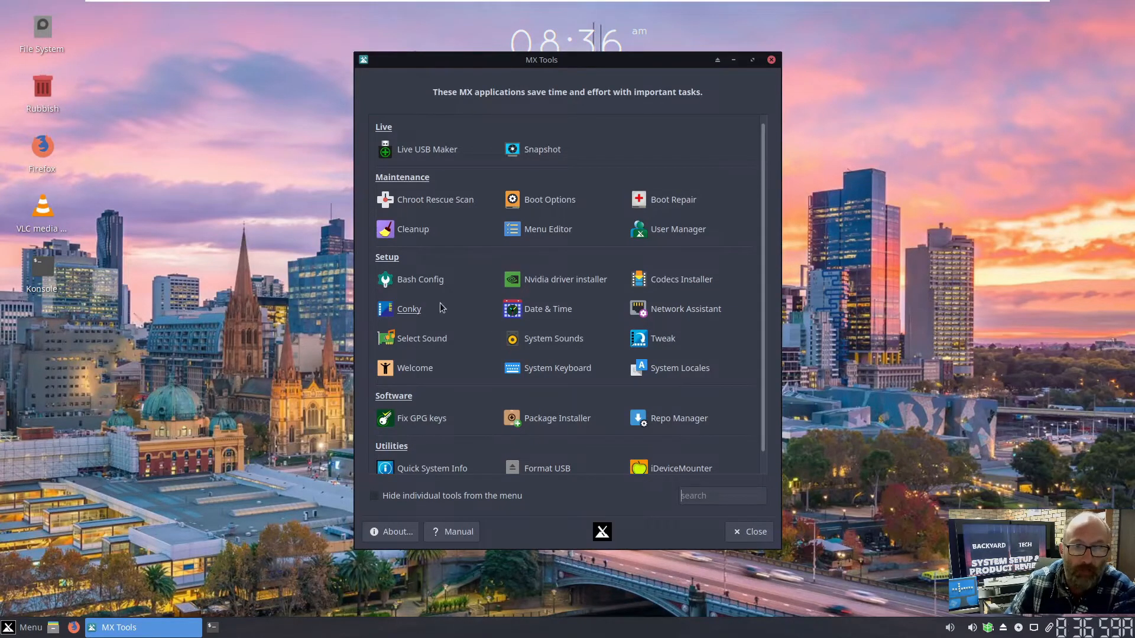
mouse_move(550, 199)
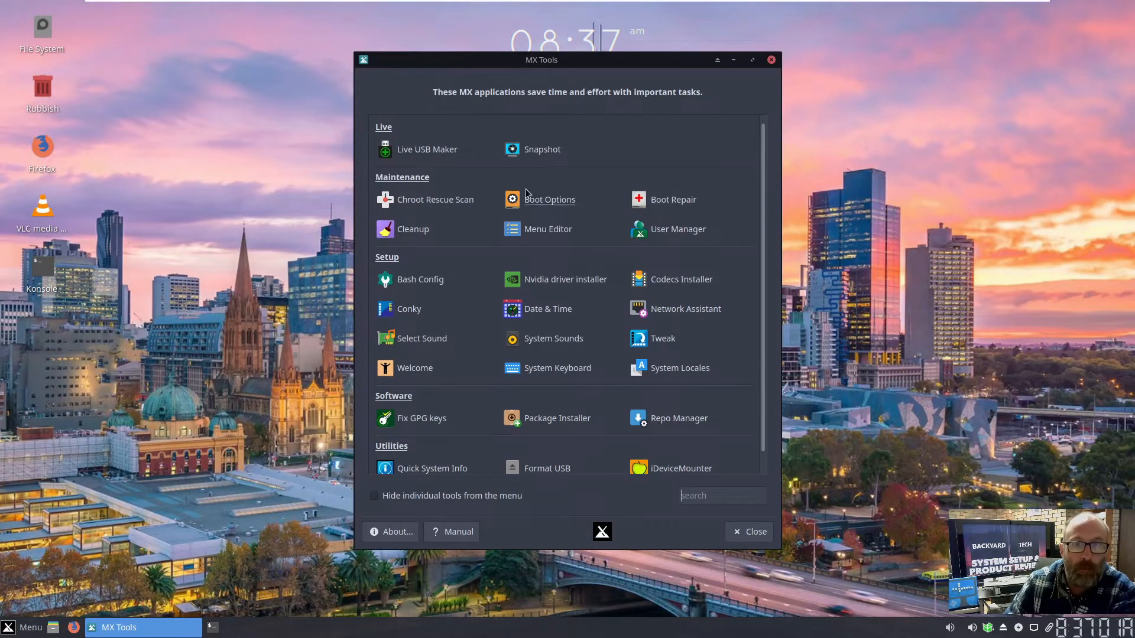
mouse_move(551, 210)
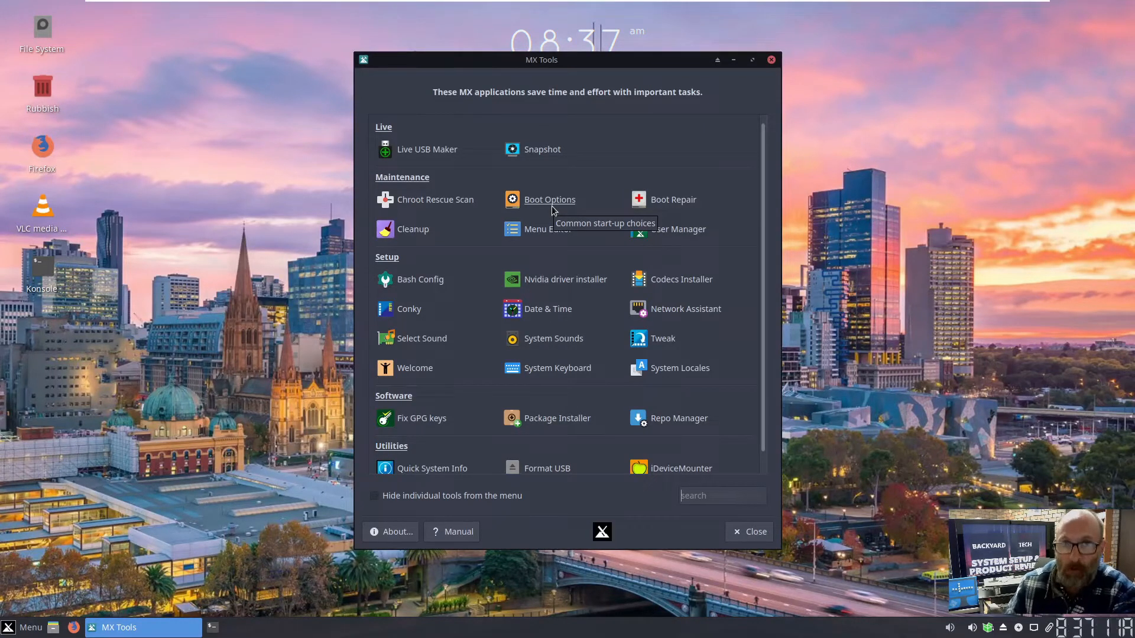
mouse_move(550, 210)
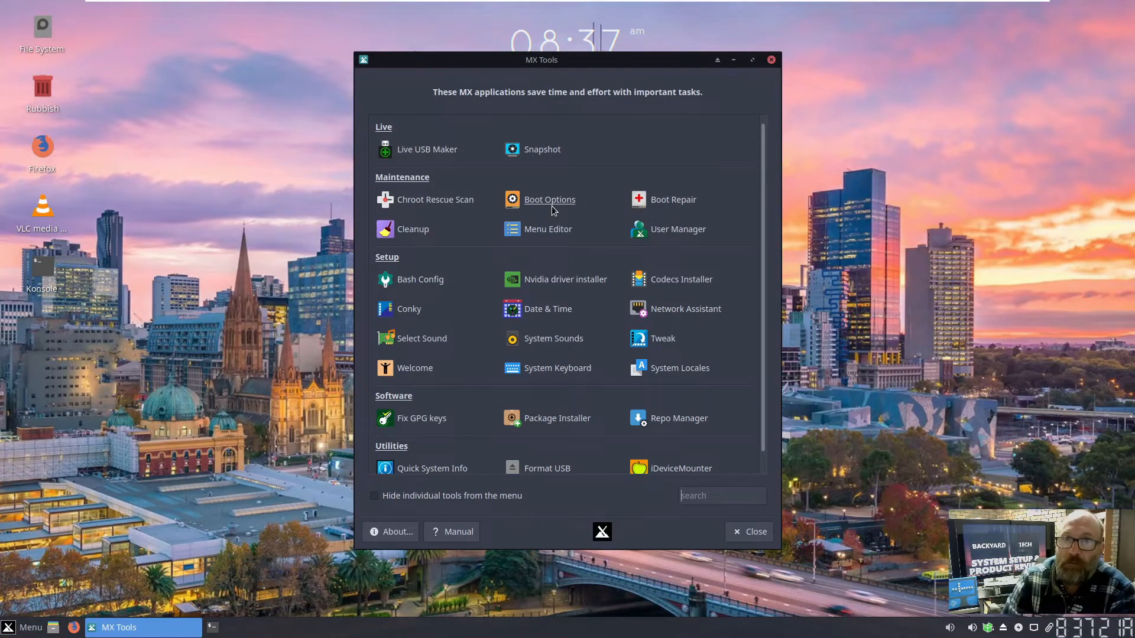
mouse_move(679, 418)
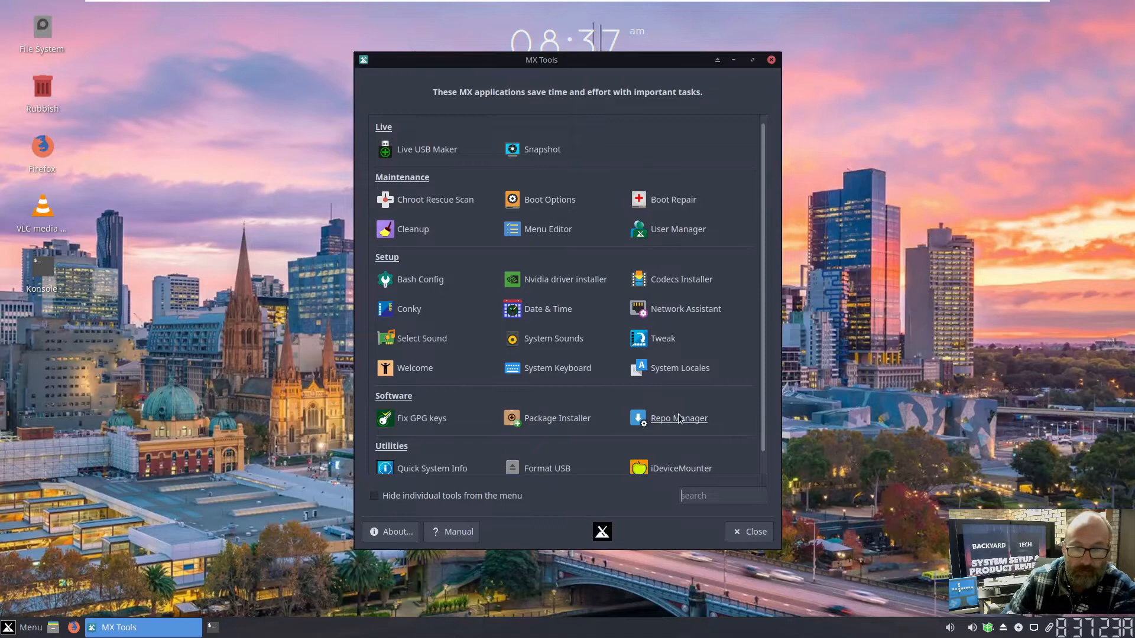
Launch Repo Manager from the MX Tools tiles.
left_click(678, 418)
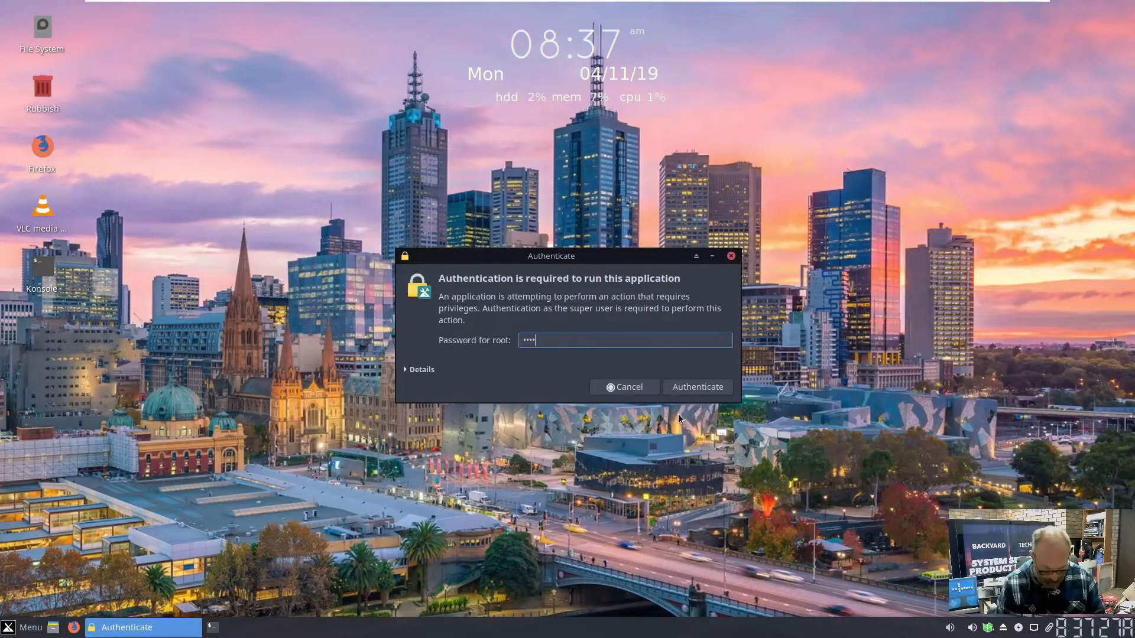
Authenticate, close Repo Manager's mirror list without applying, and launch MX Tweak.
left_click(696, 386)
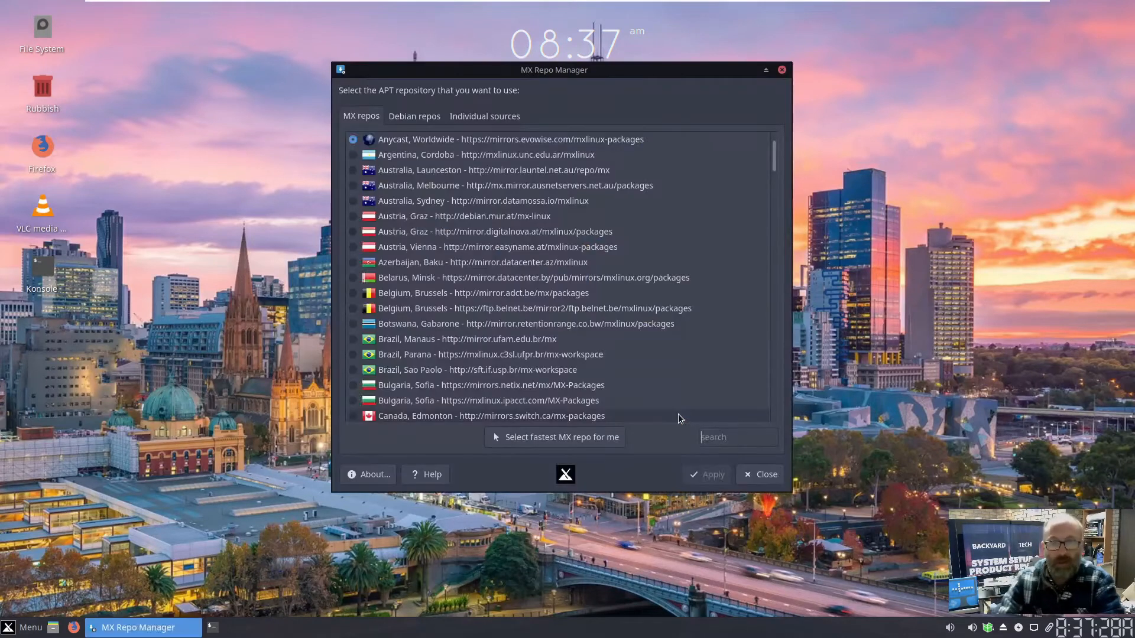
mouse_move(532, 196)
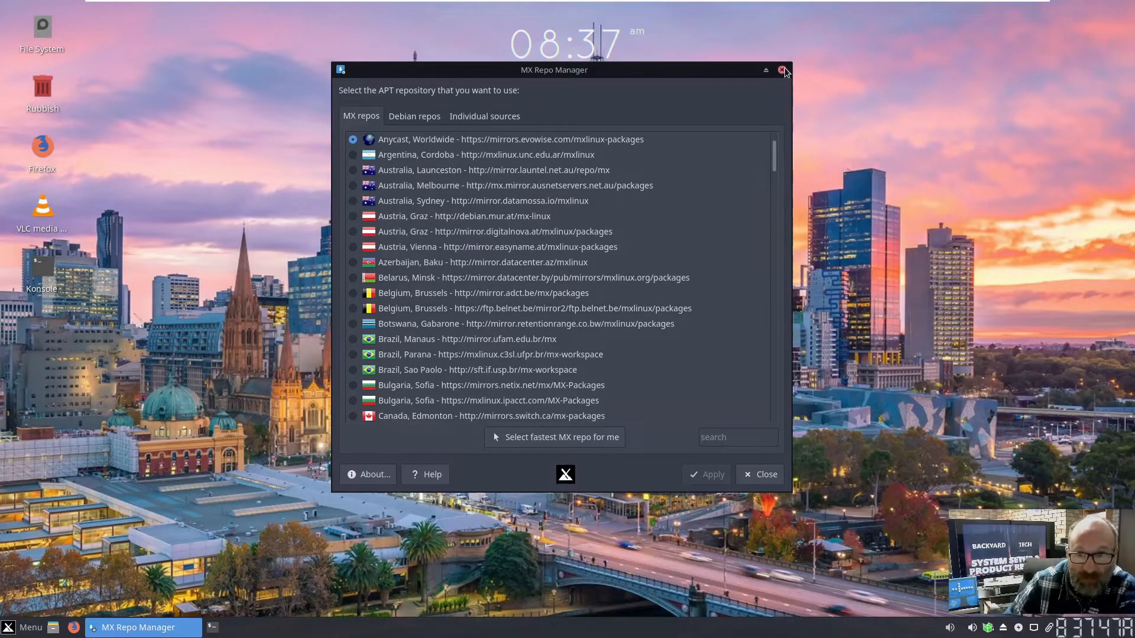
left_click(784, 70)
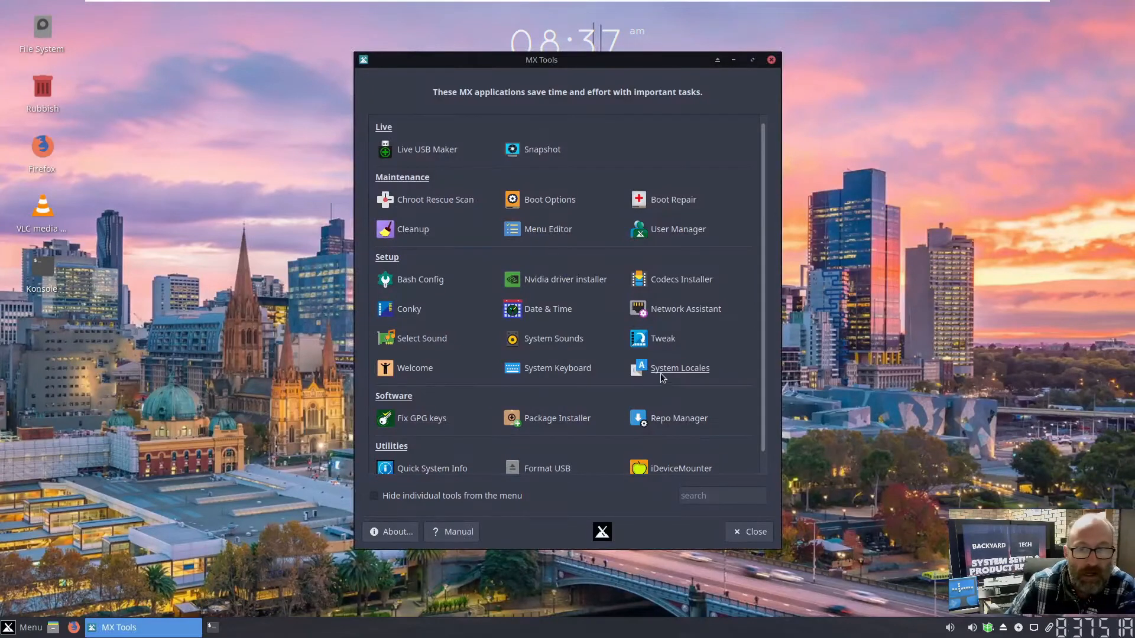
left_click(749, 531)
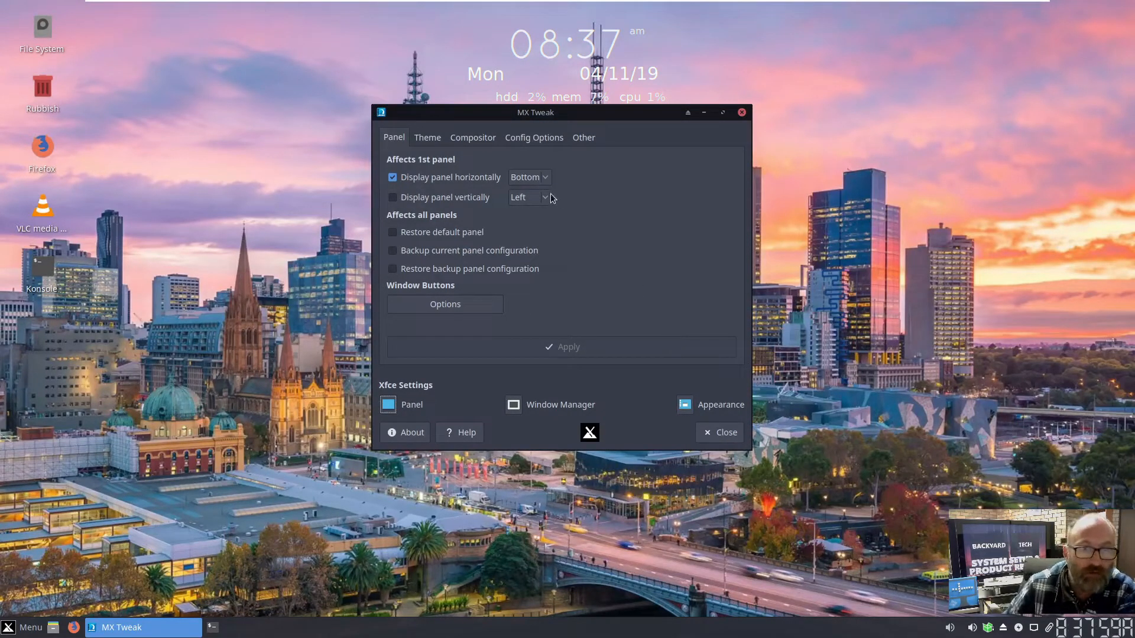
Browse MX Tweak's Theme and Config Options tabs and the Appearance icon themes.
left_click(427, 138)
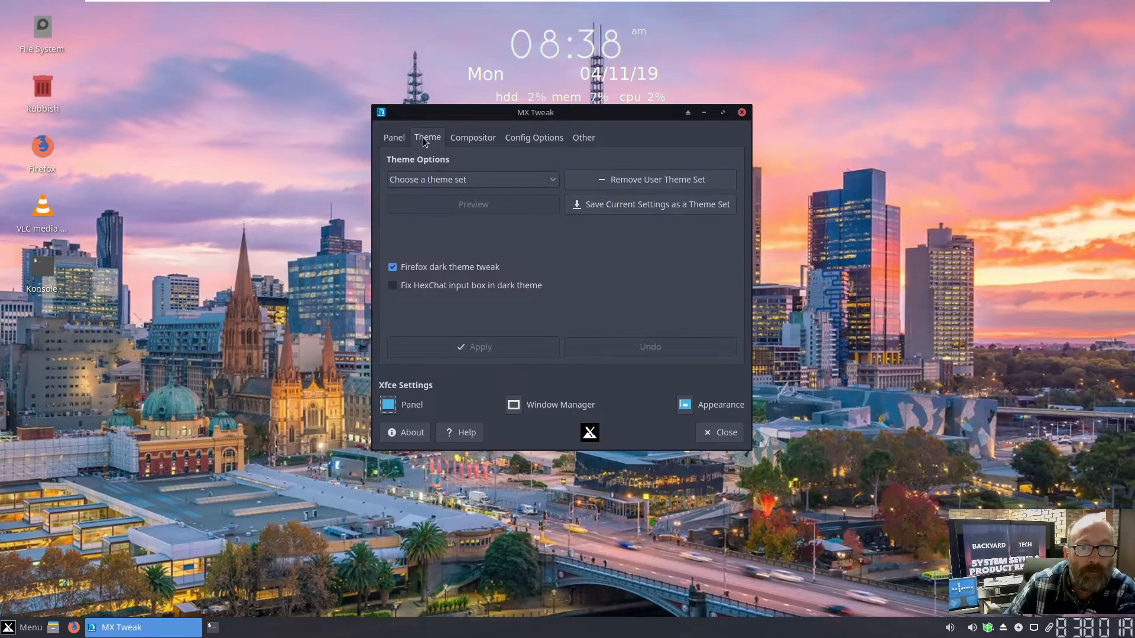
left_click(534, 138)
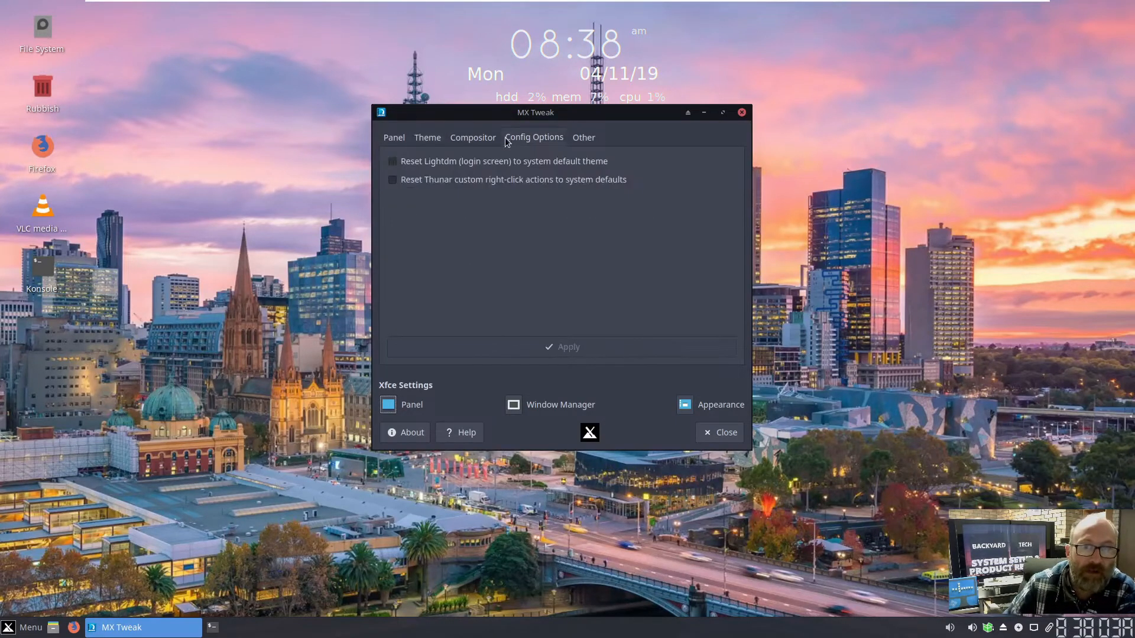
left_click(719, 432)
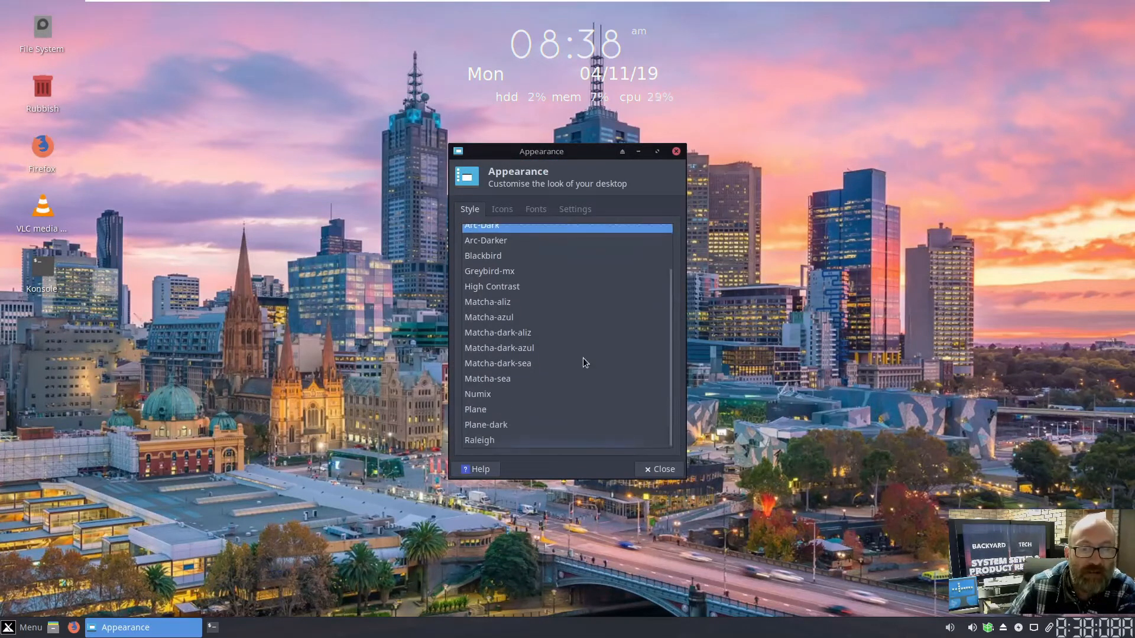
scroll("up", 3)
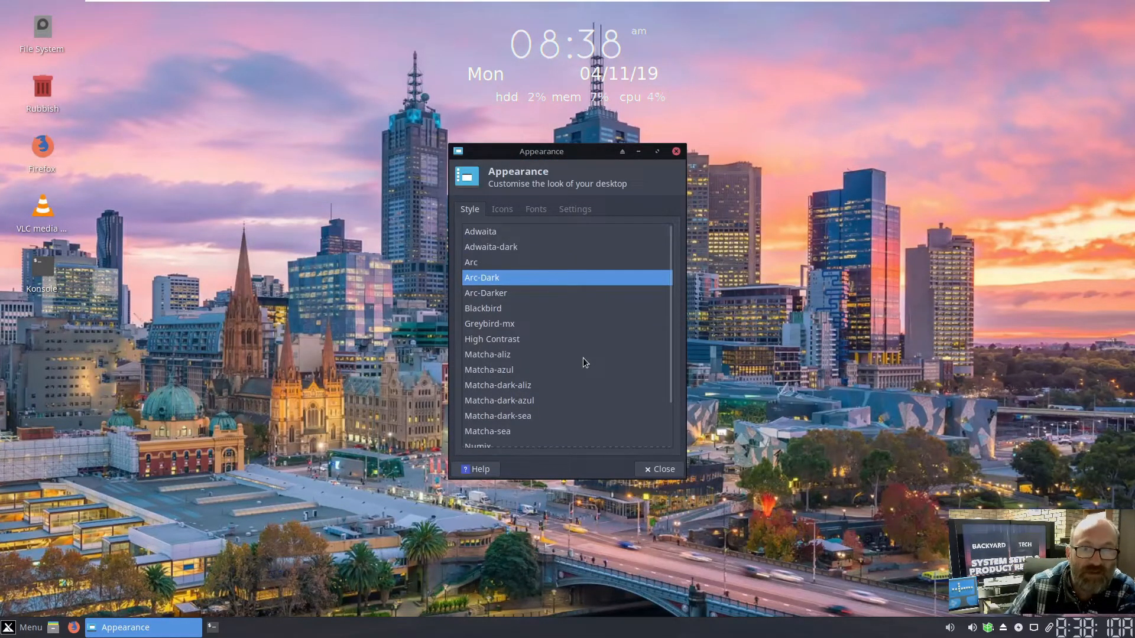
left_click(501, 209)
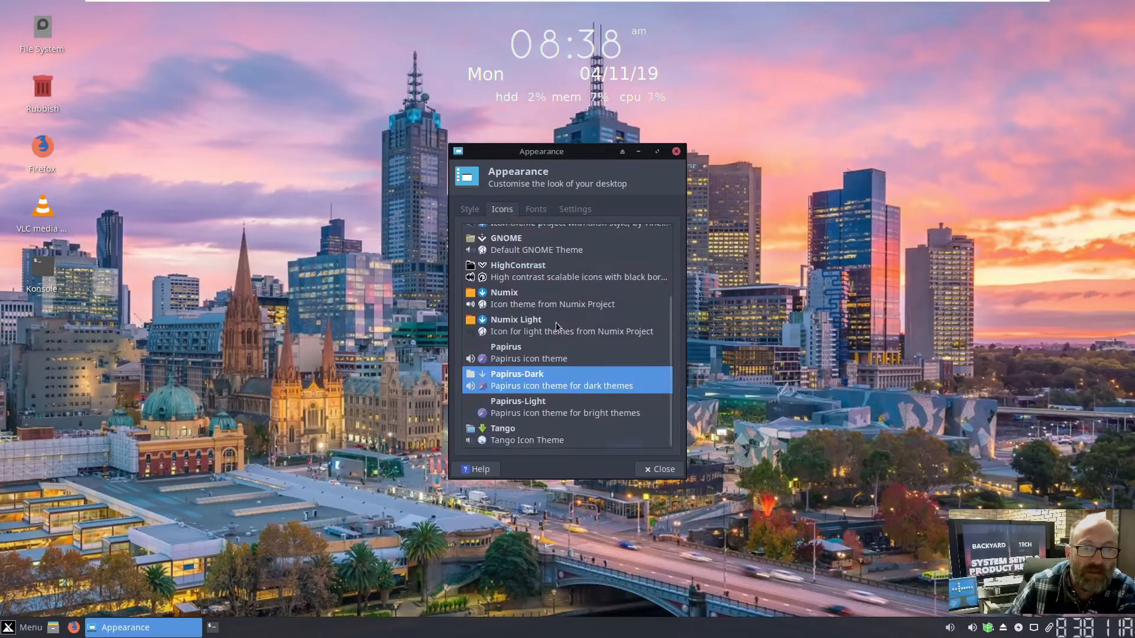
scroll("up", 3)
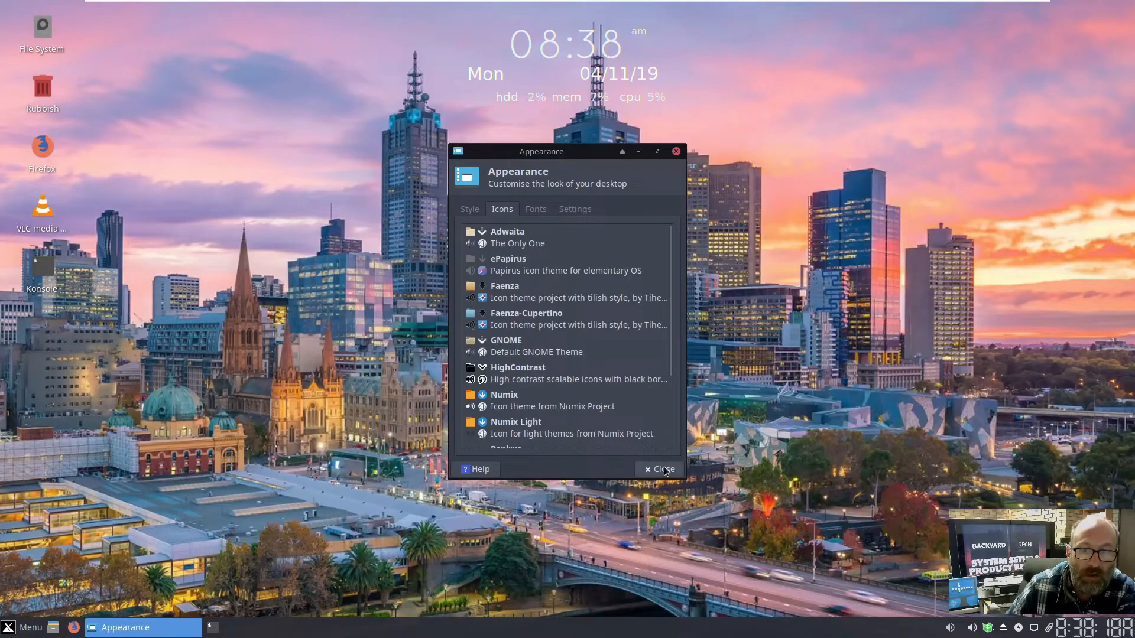
left_click(660, 469)
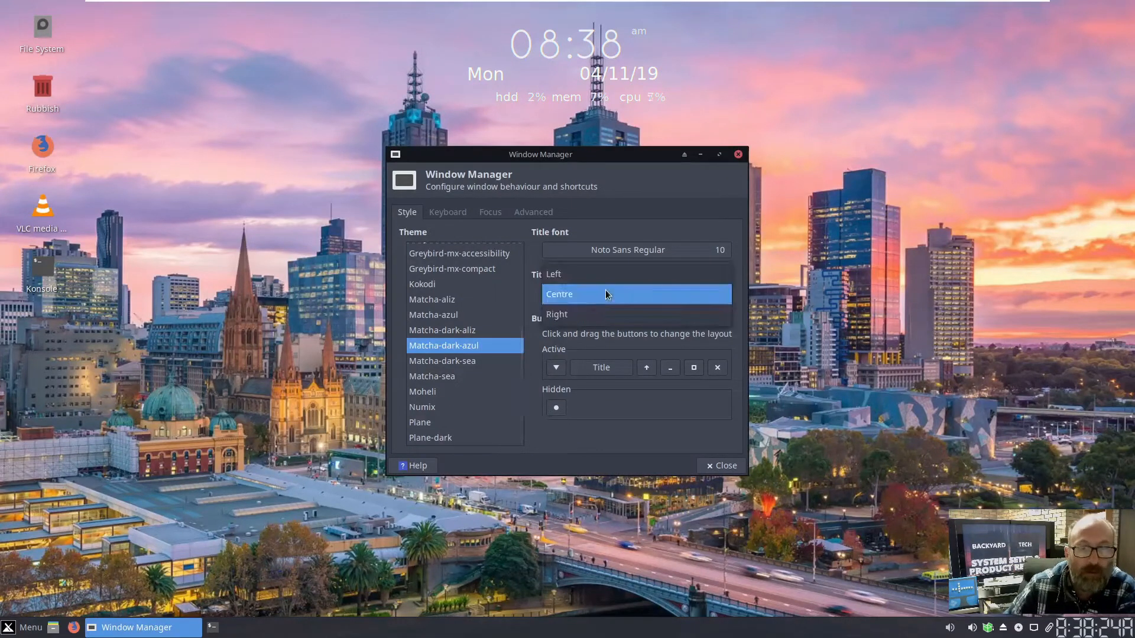
Keep window titles centred, view Panel preferences, then close MX Tweak and MX Tools.
left_click(554, 273)
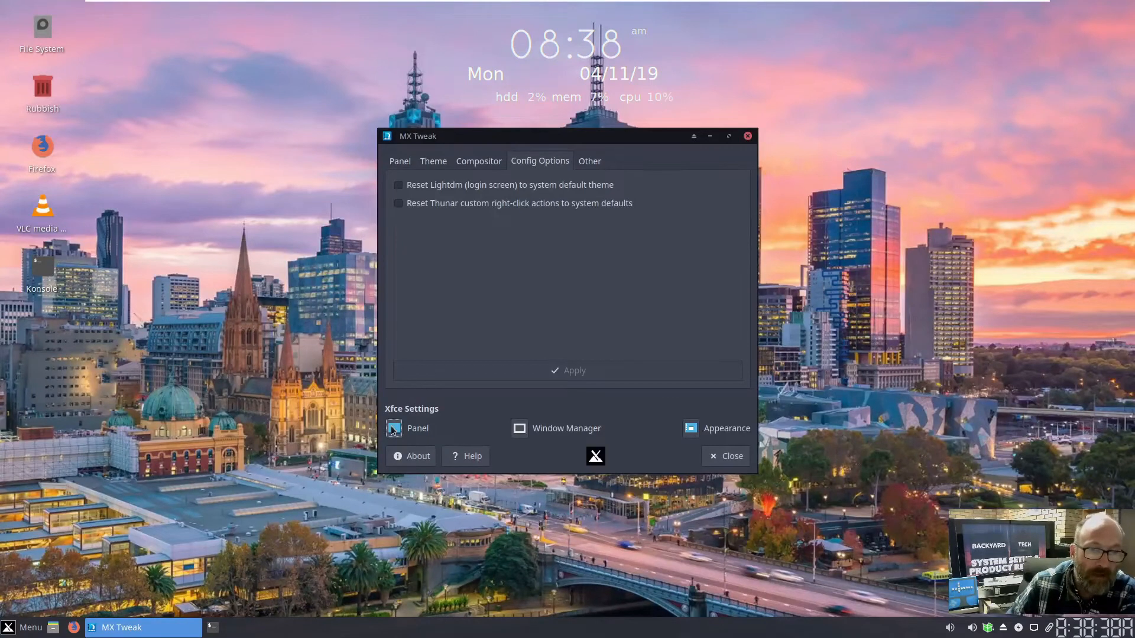
left_click(394, 428)
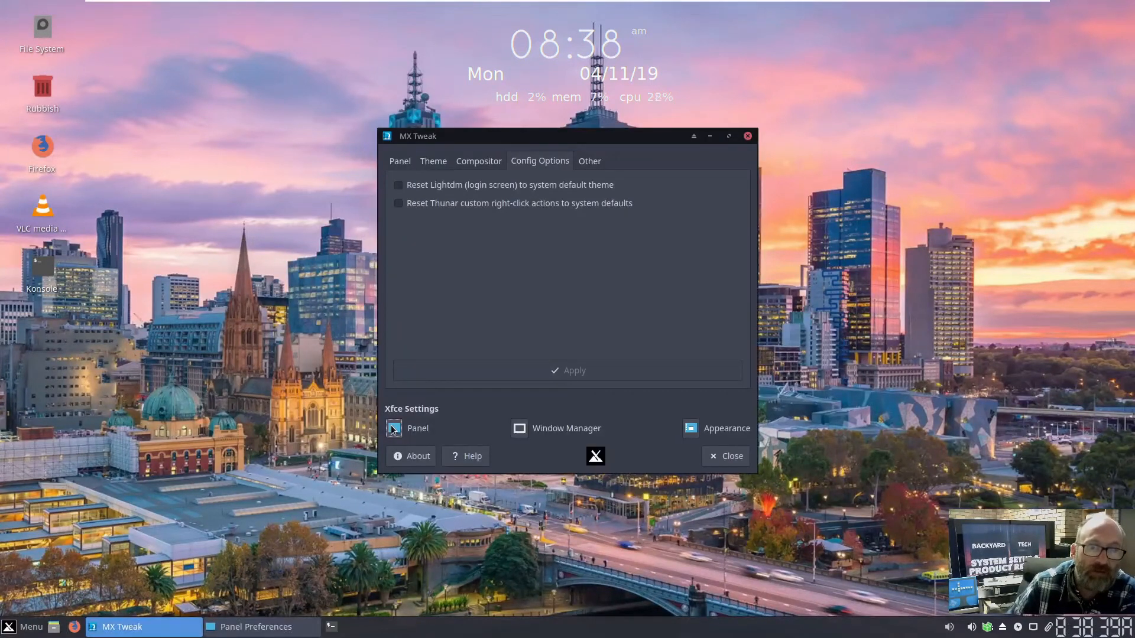
mouse_move(375, 499)
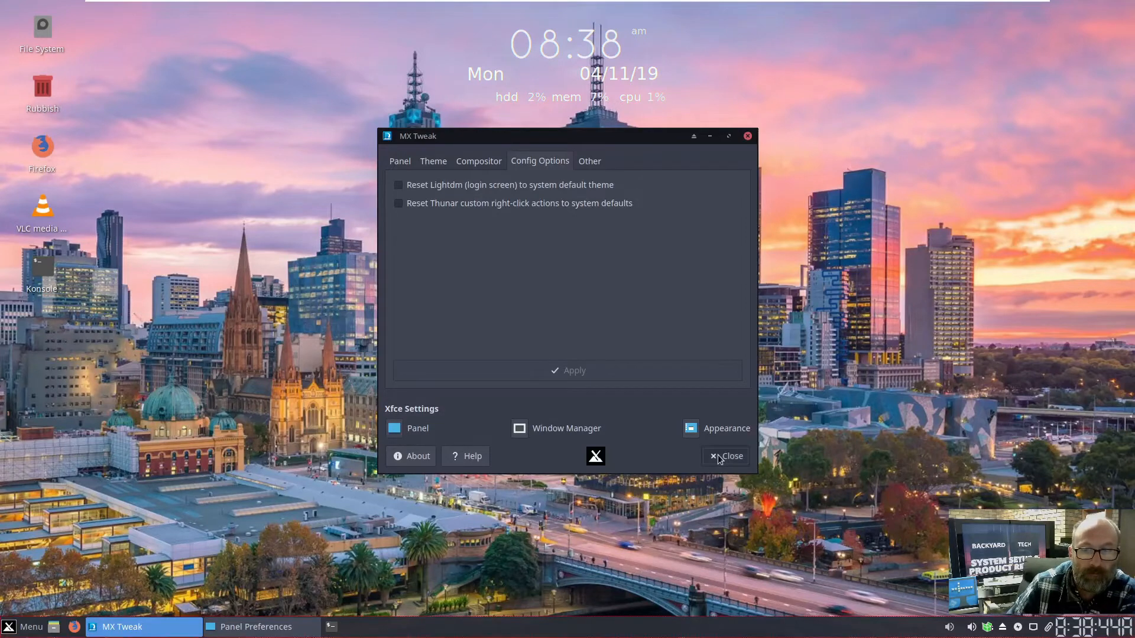
left_click(726, 456)
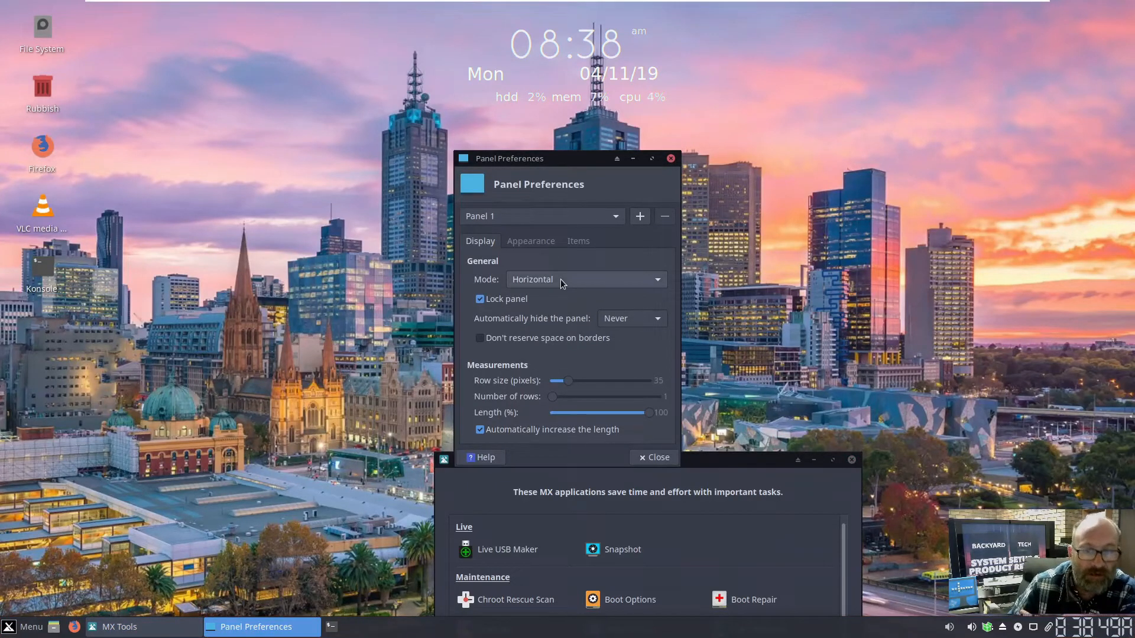
mouse_move(578, 341)
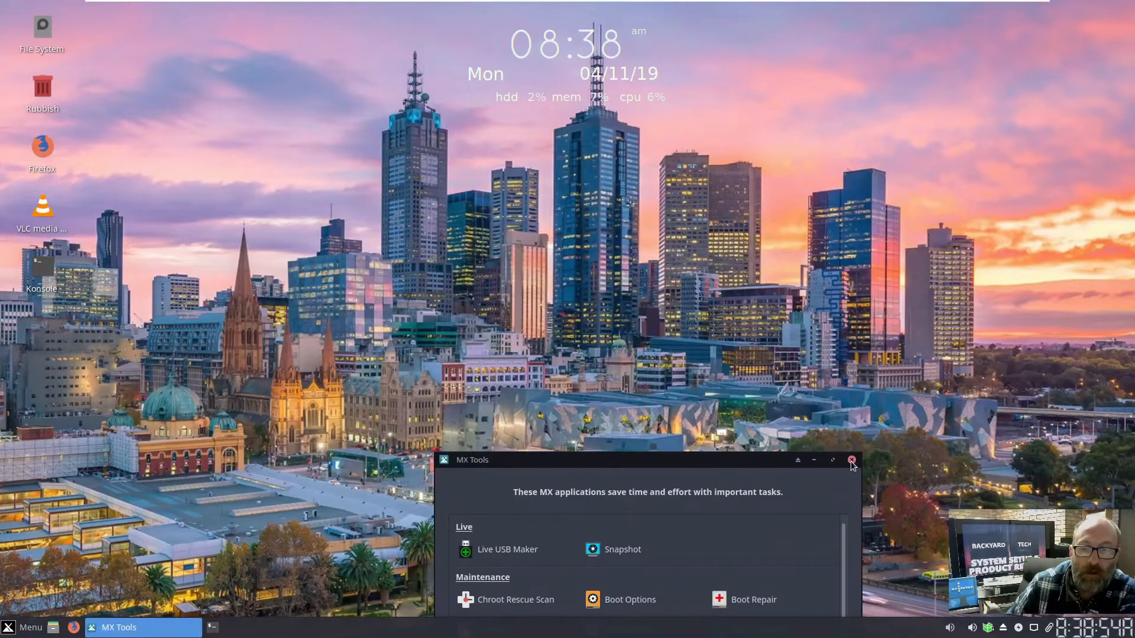
left_click(851, 460)
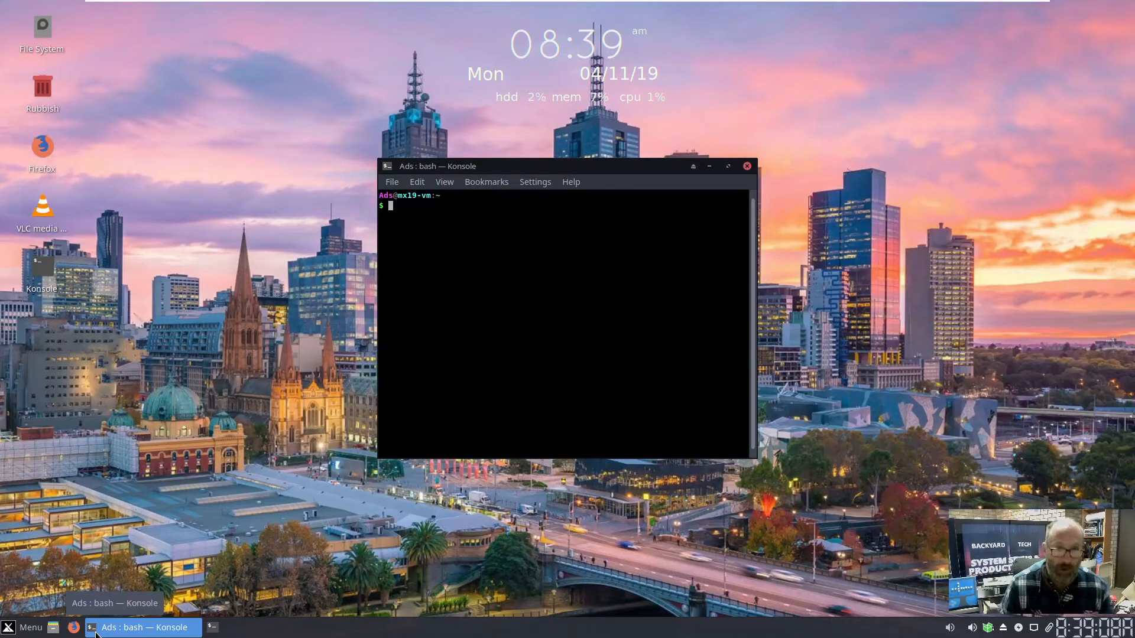
type("ht")
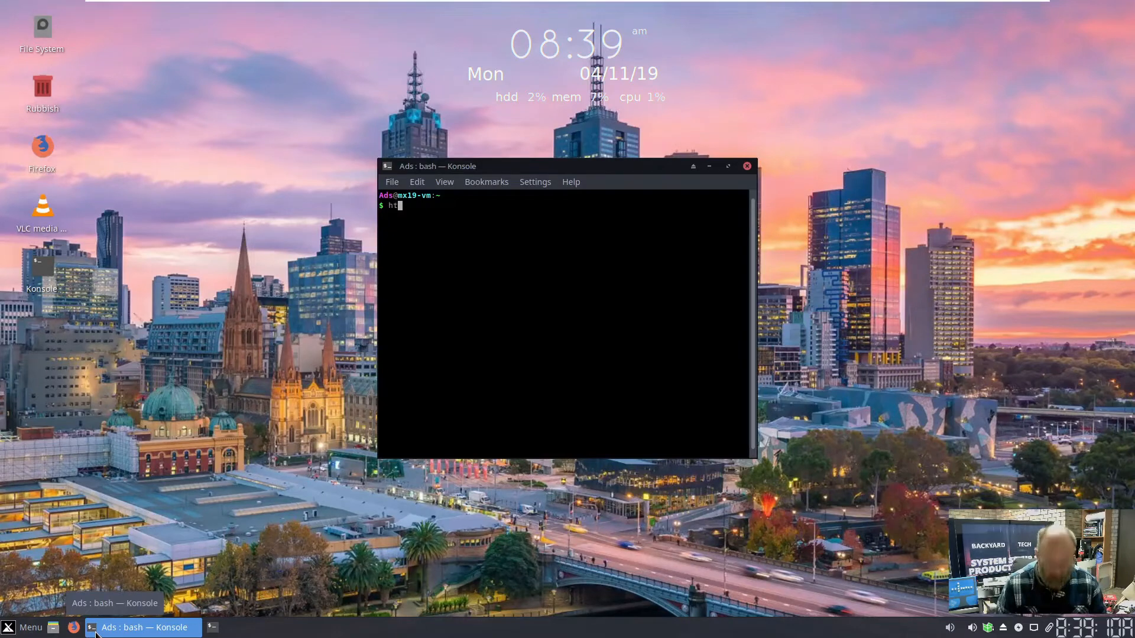
key("Return")
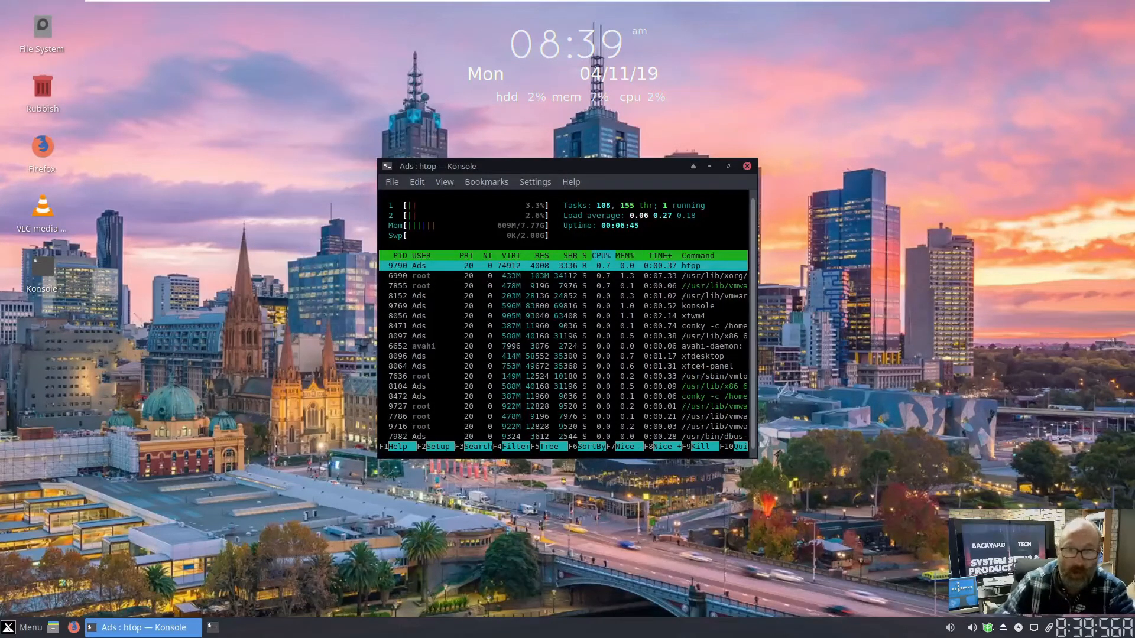
left_click(746, 165)
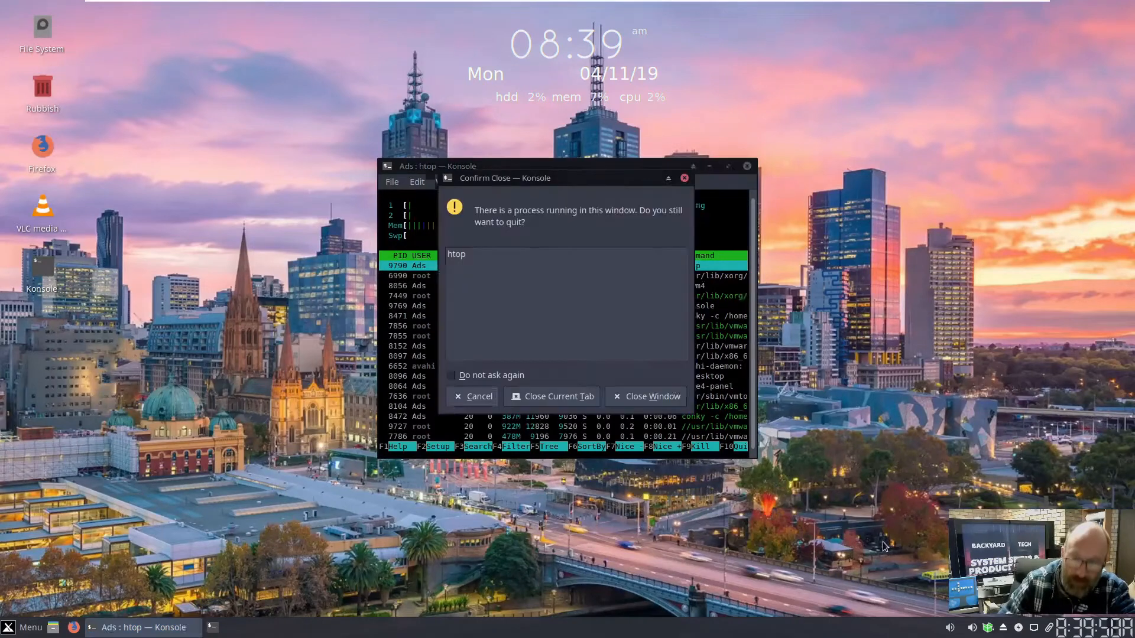
left_click(645, 396)
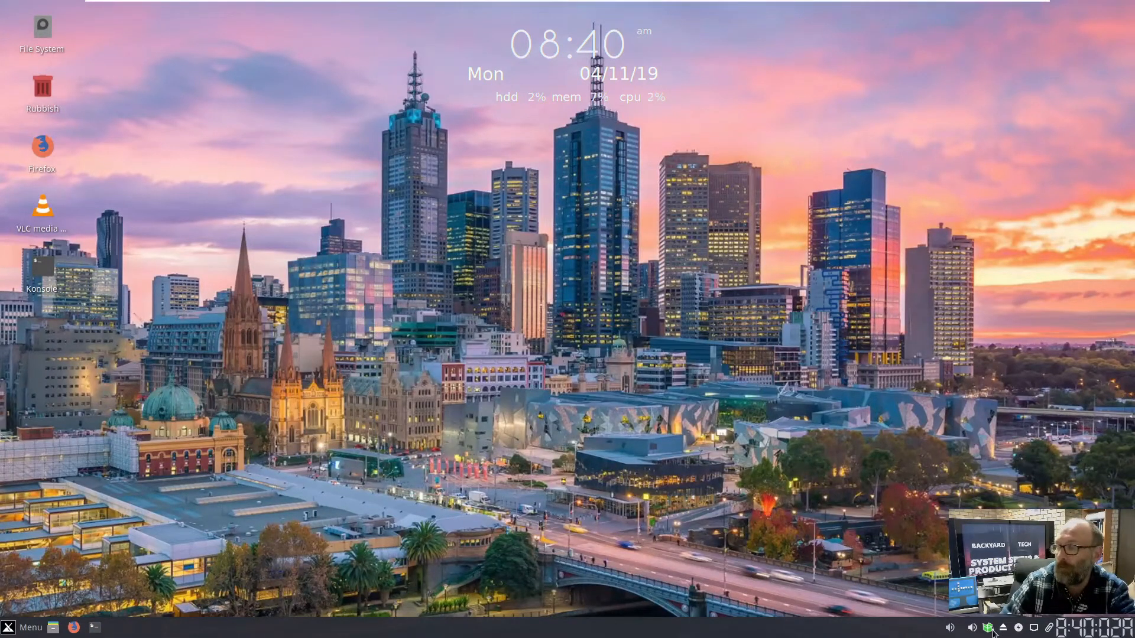
mouse_move(845, 593)
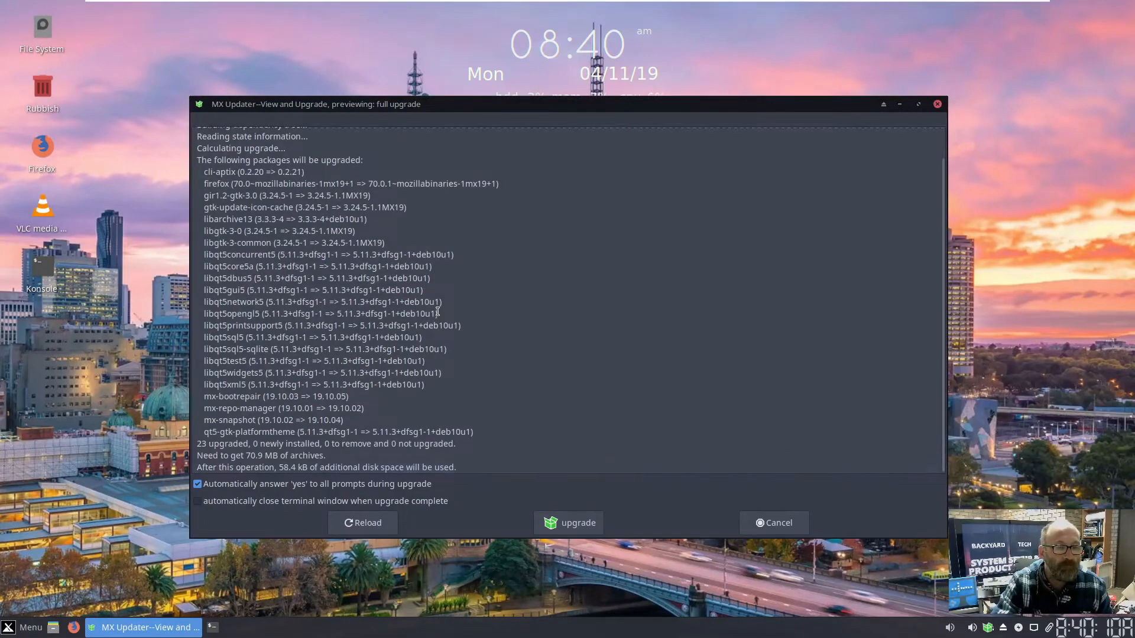
Start the 23-package upgrade and enter the root password in the Authenticate dialog.
left_click(568, 523)
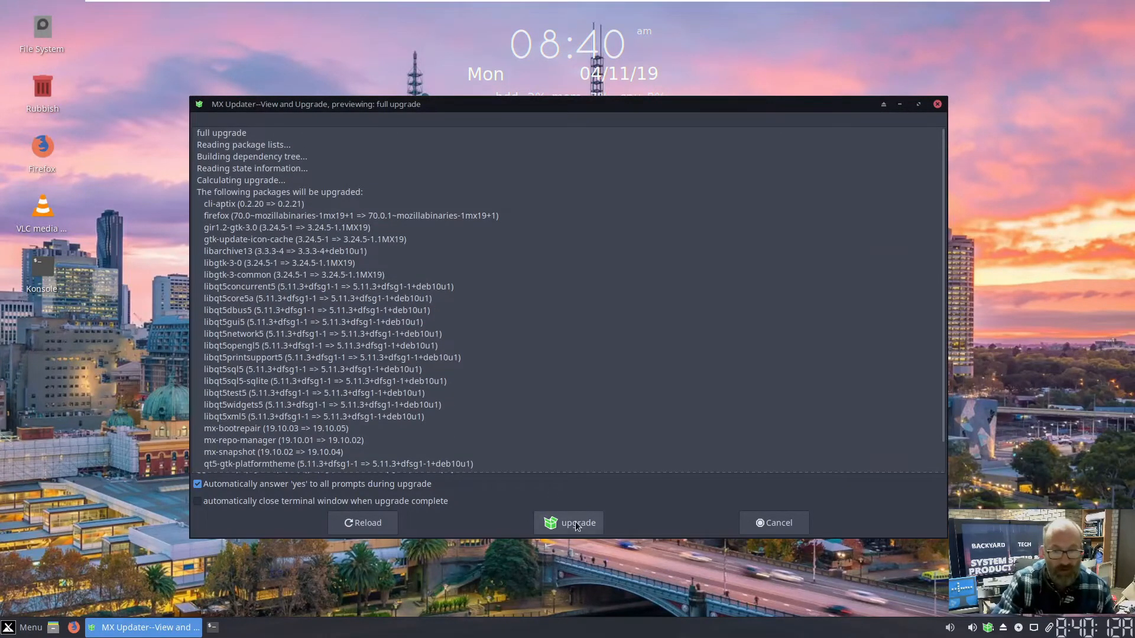
left_click(571, 523)
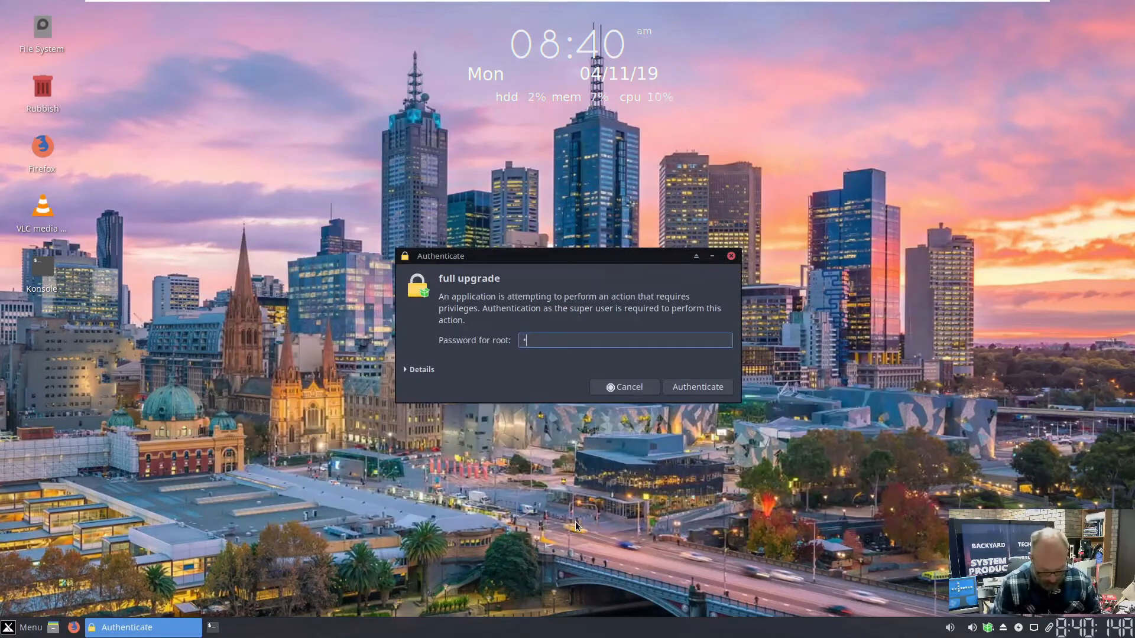
left_click(696, 387)
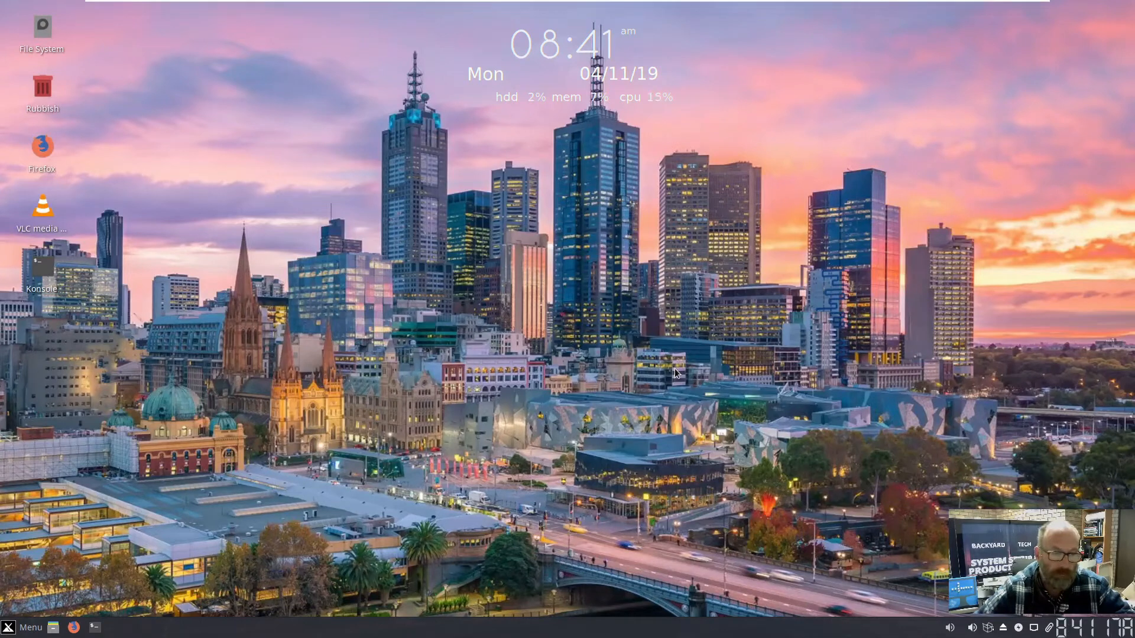
Browse the menu's Graphics and Favorites categories and launch Konsole.
left_click(24, 626)
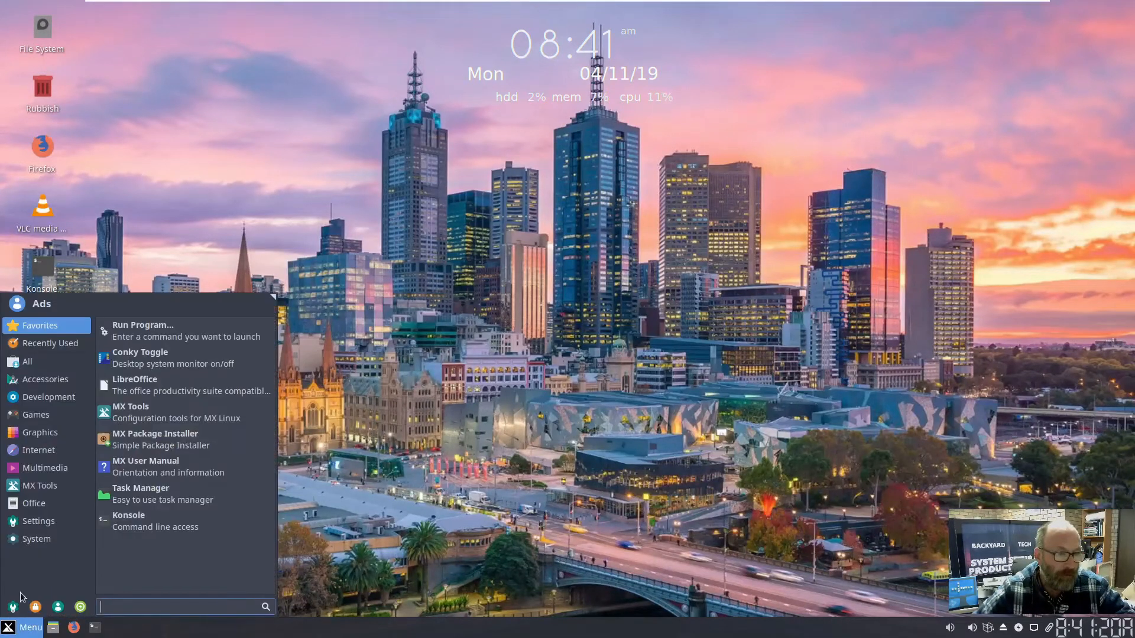
left_click(41, 432)
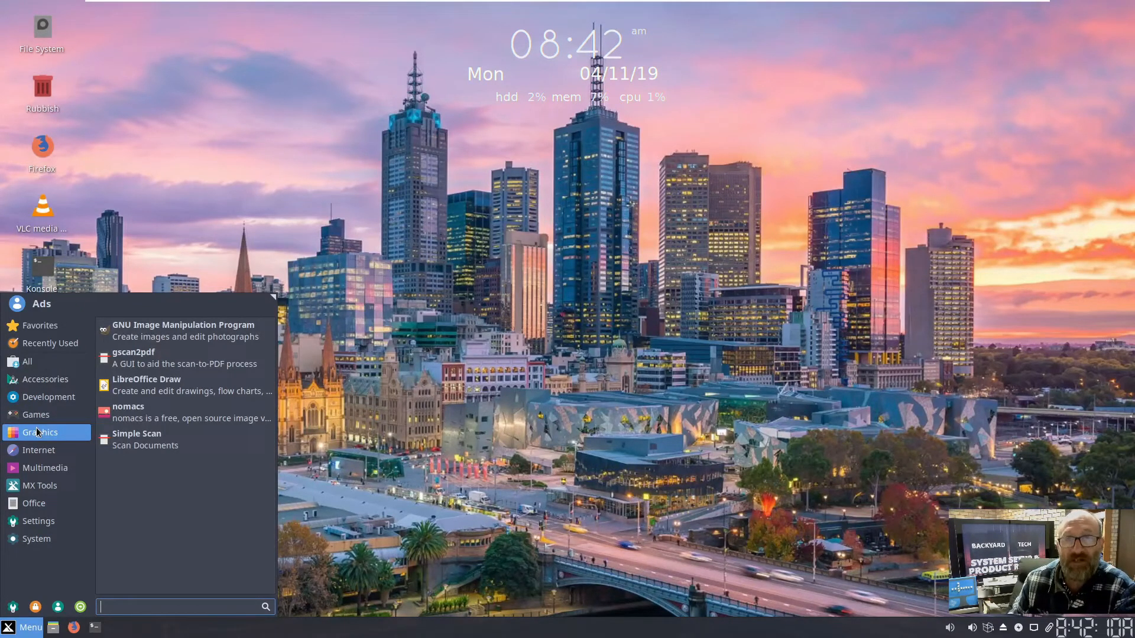
mouse_move(165, 454)
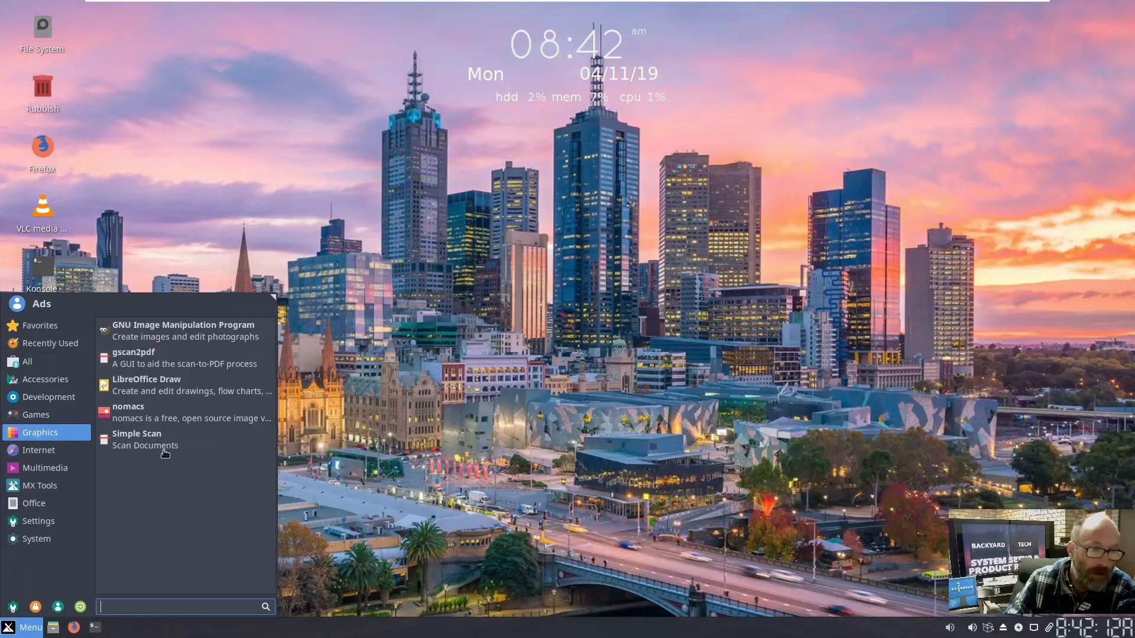
left_click(40, 325)
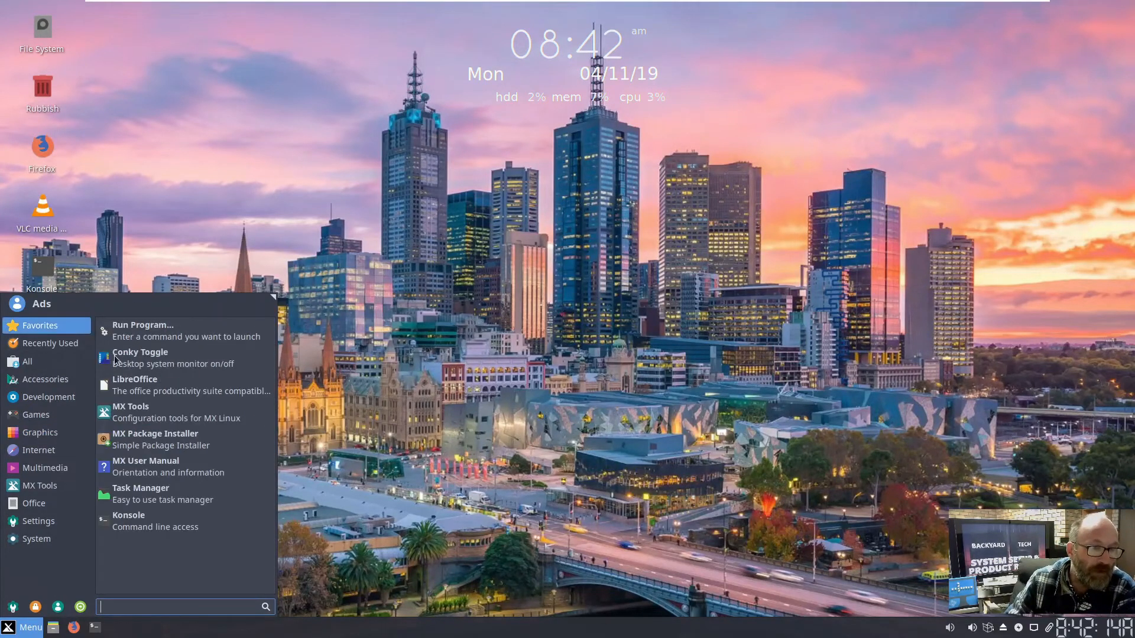
left_click(128, 520)
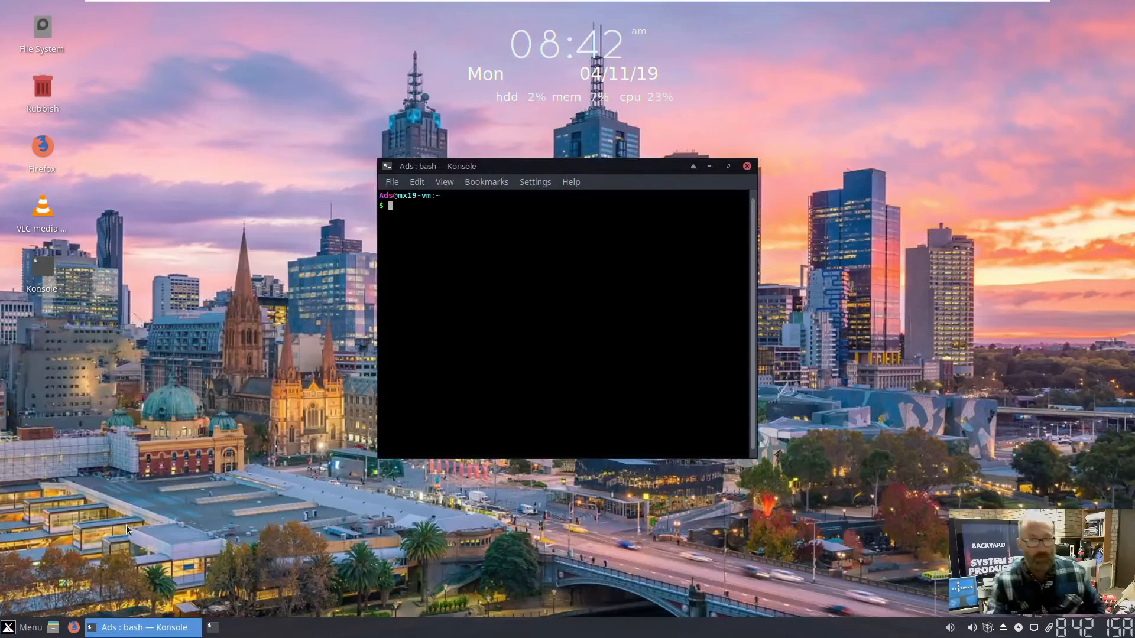
SSH to 192.168.100.148, answer no to the host-key fingerprint prompt, and close Konsole.
type("ssh 192")
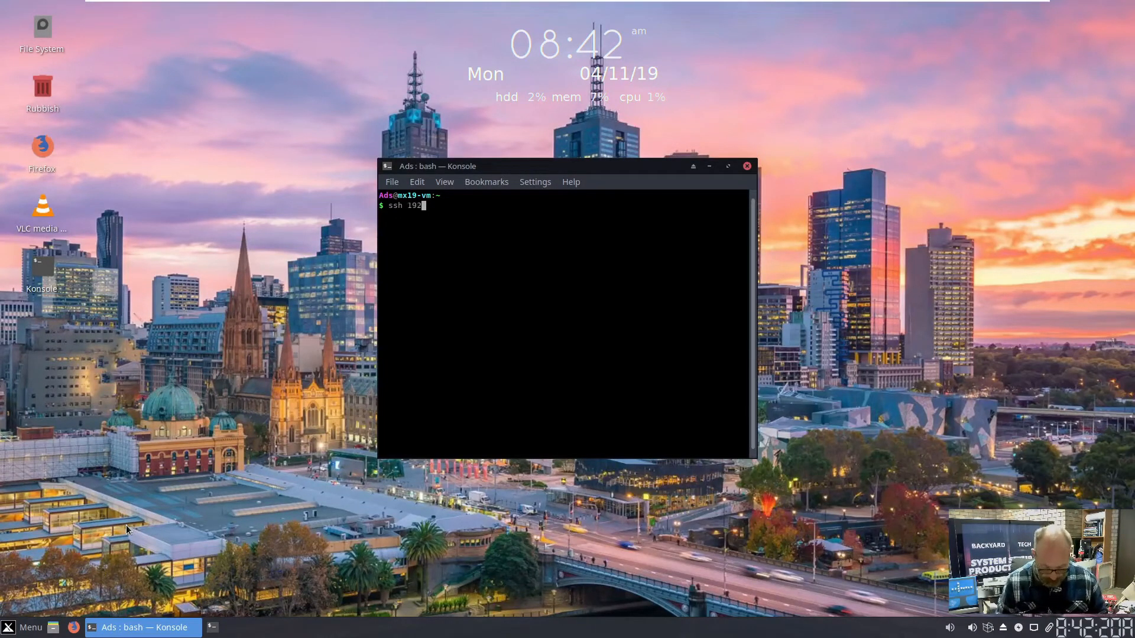
type(".168.")
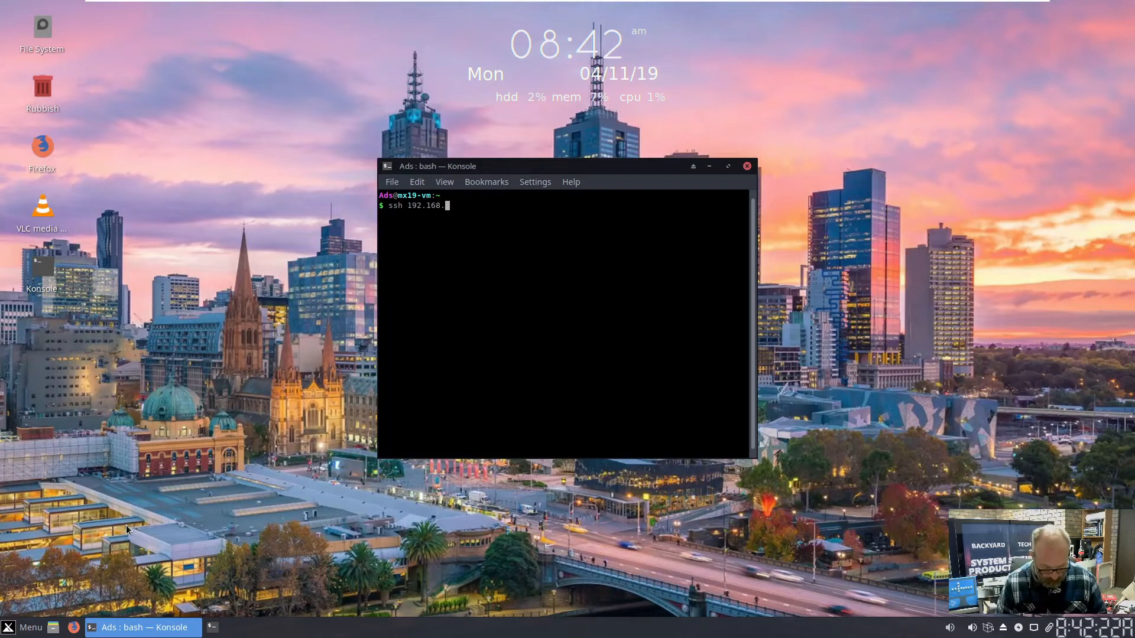
type("100.14")
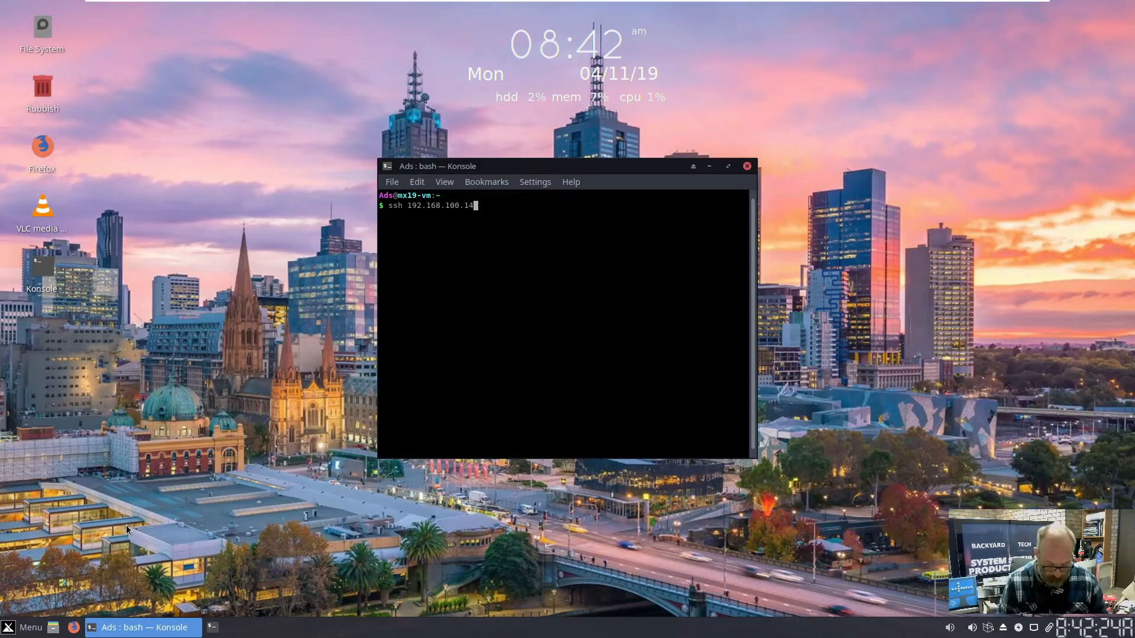
key("Return")
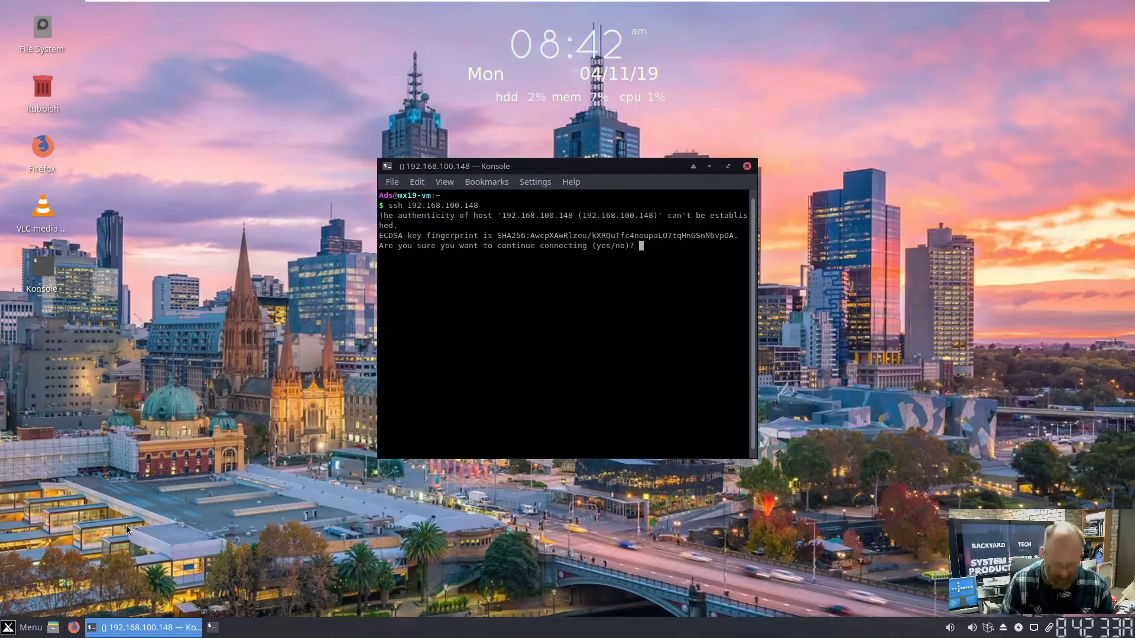
type("y")
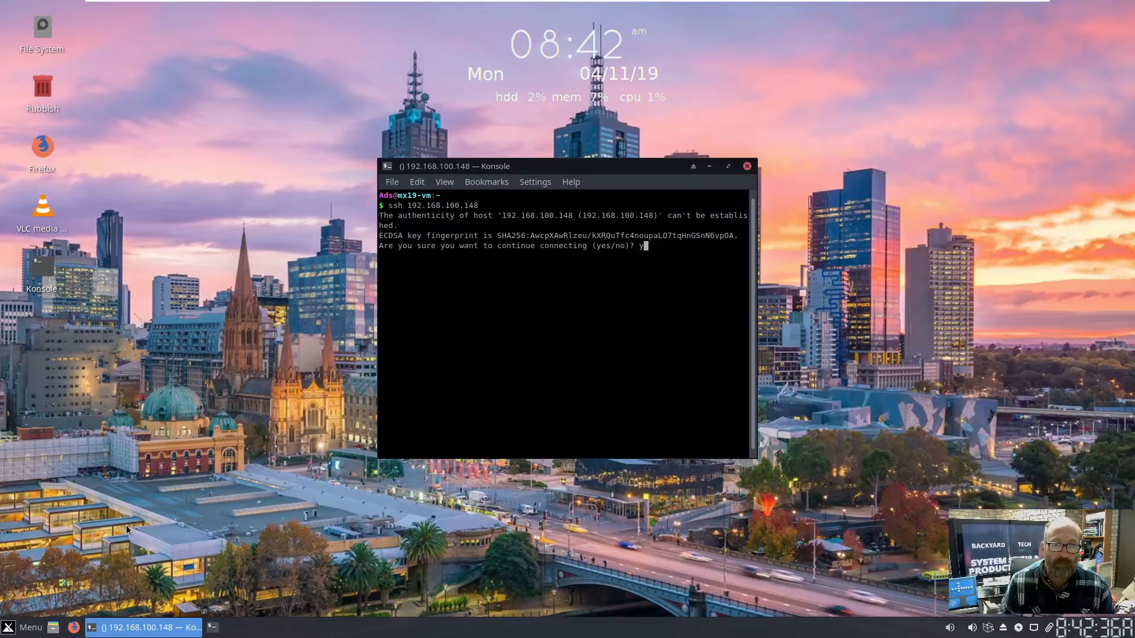
key("BackSpace")
type("n")
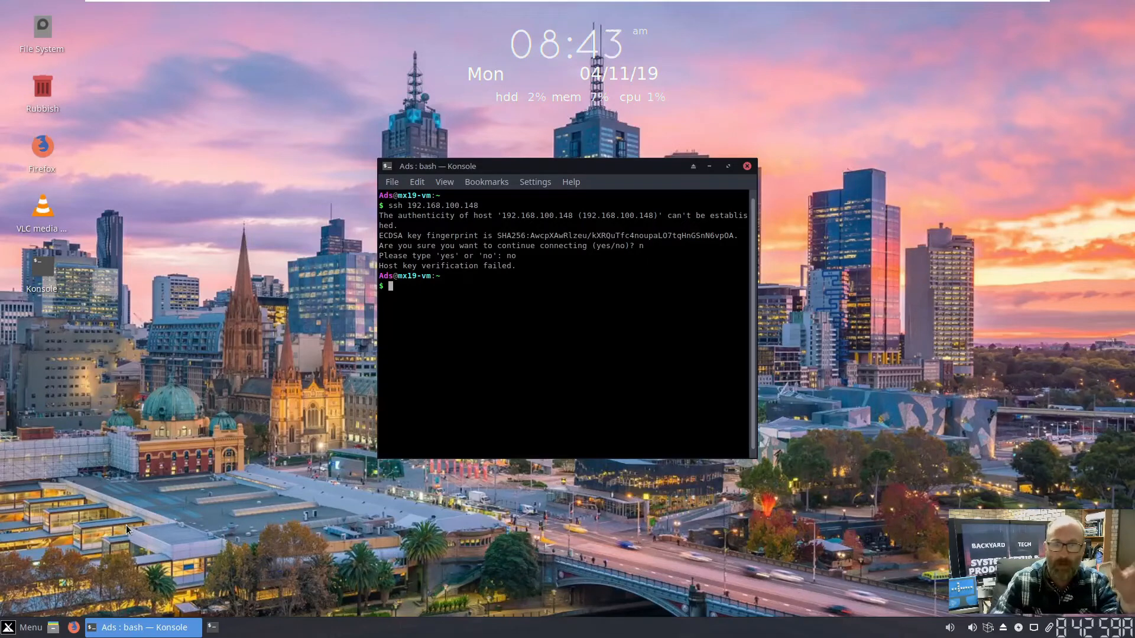
mouse_move(677, 202)
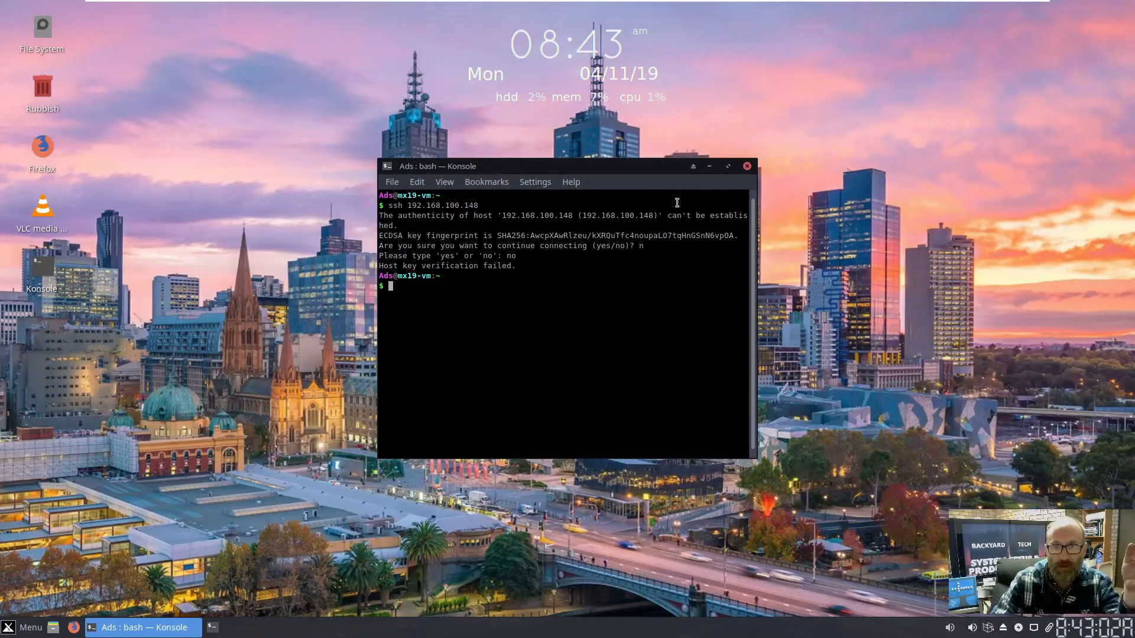
left_click(746, 166)
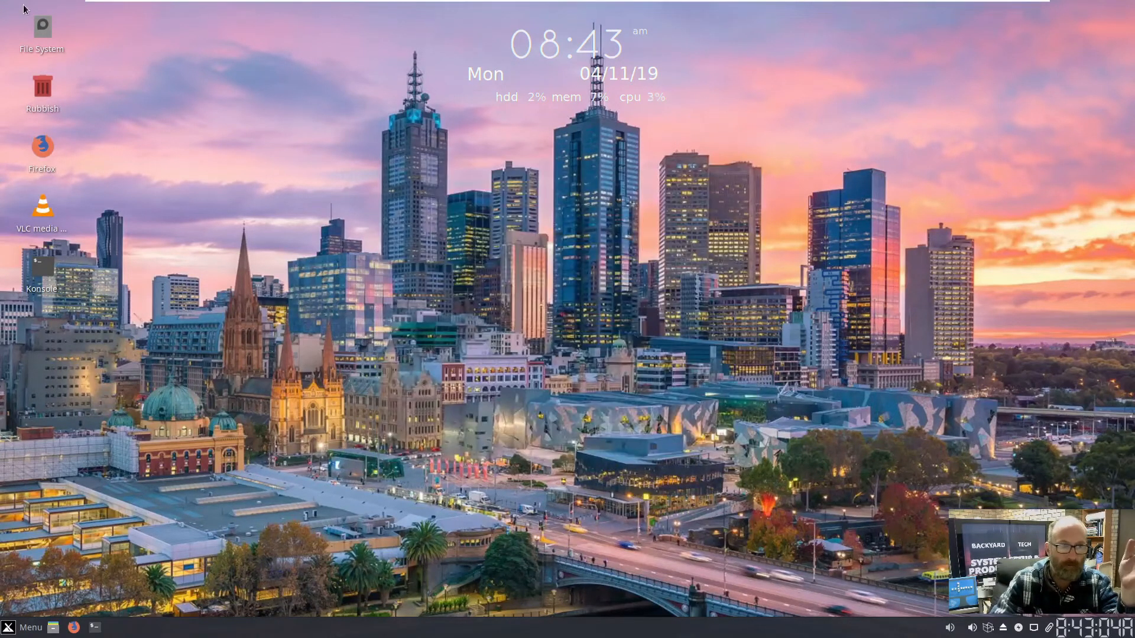
double_click(42, 27)
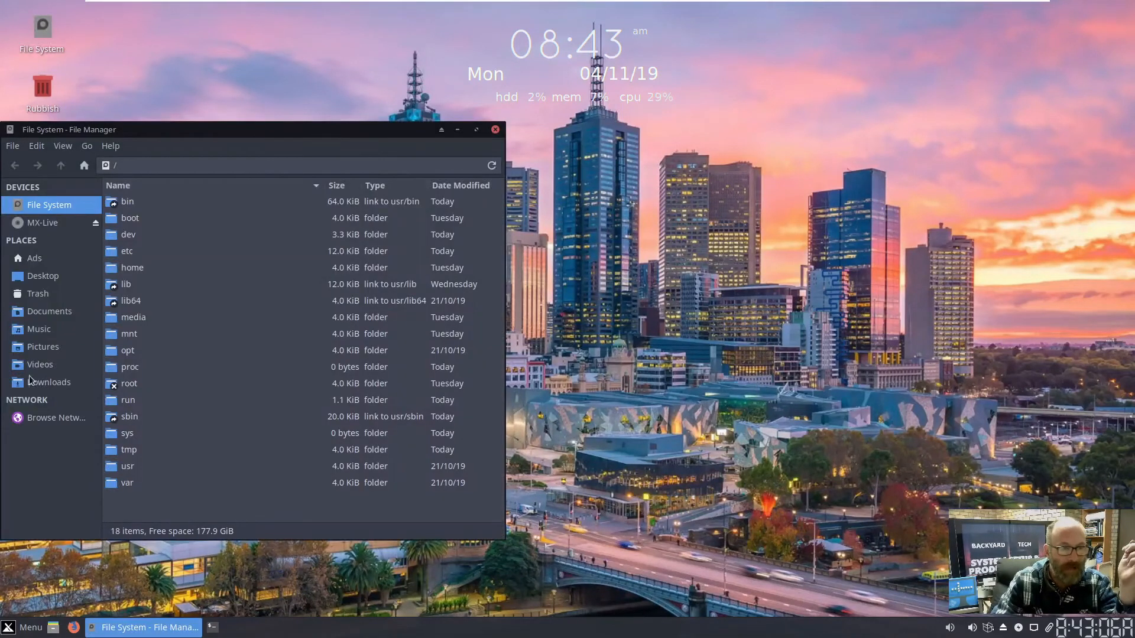
mouse_move(43, 347)
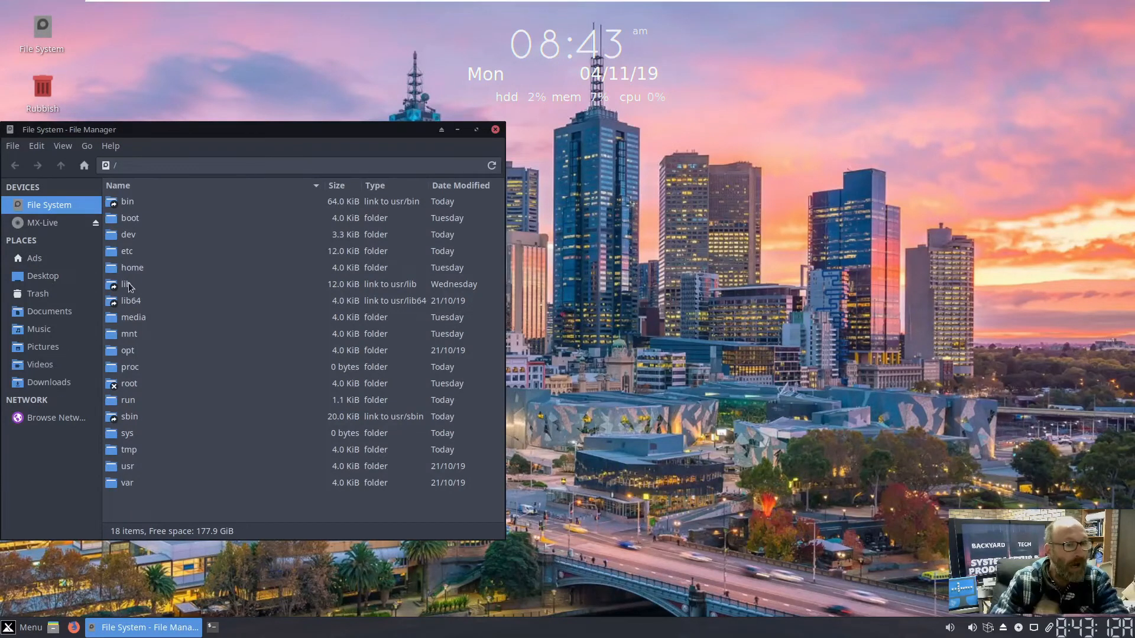
double_click(126, 251)
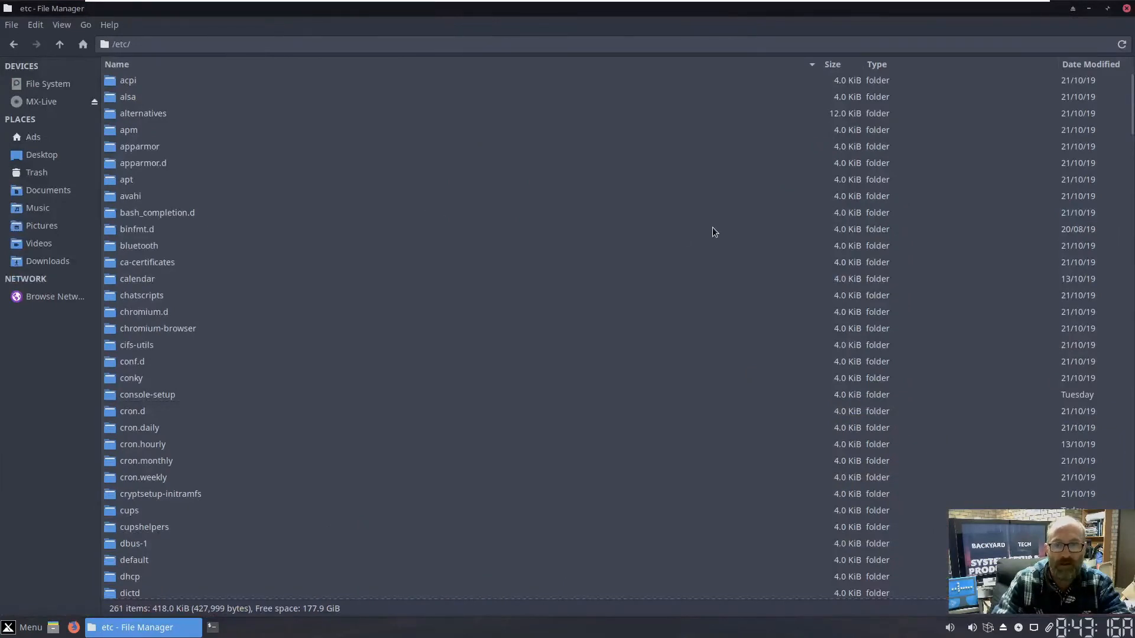
scroll("down", 3)
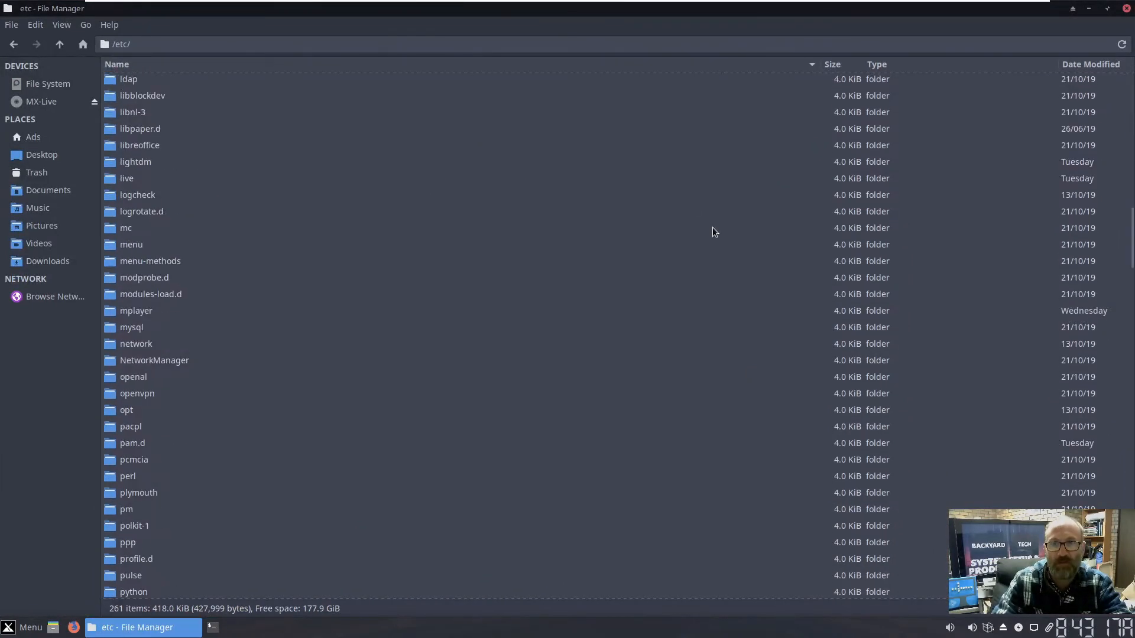
scroll("up", 3)
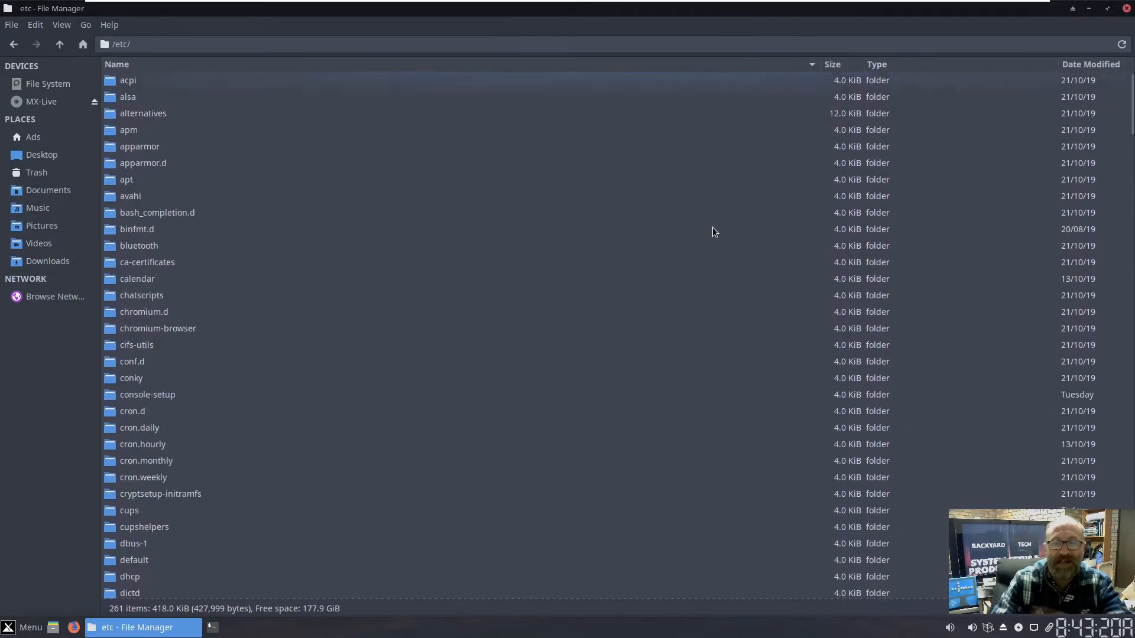
mouse_move(1093, 4)
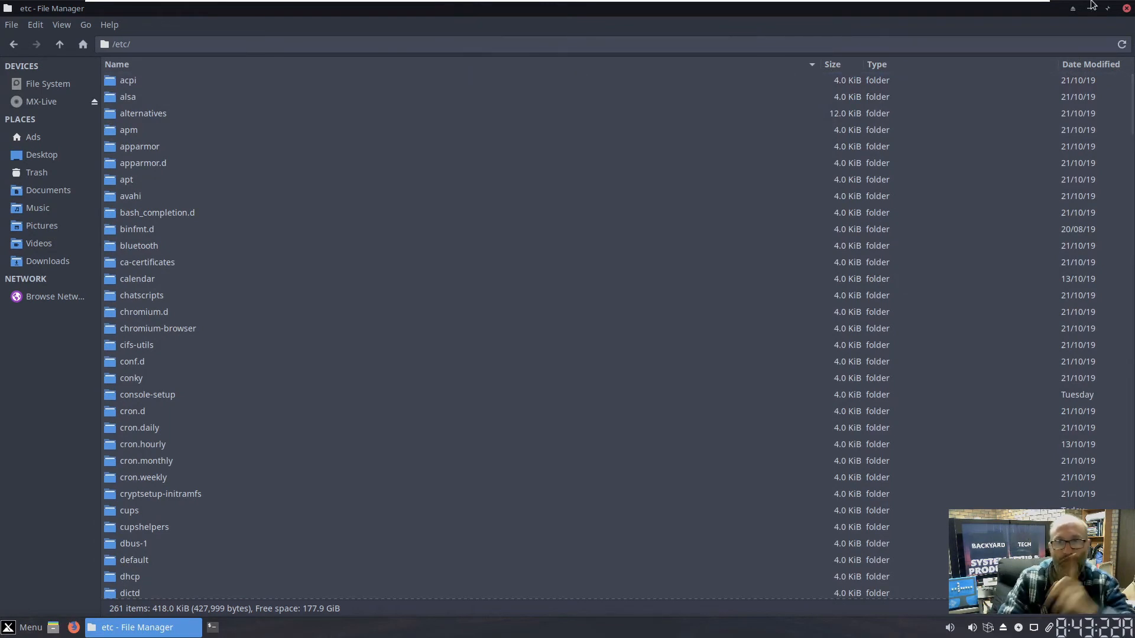
left_click(1088, 7)
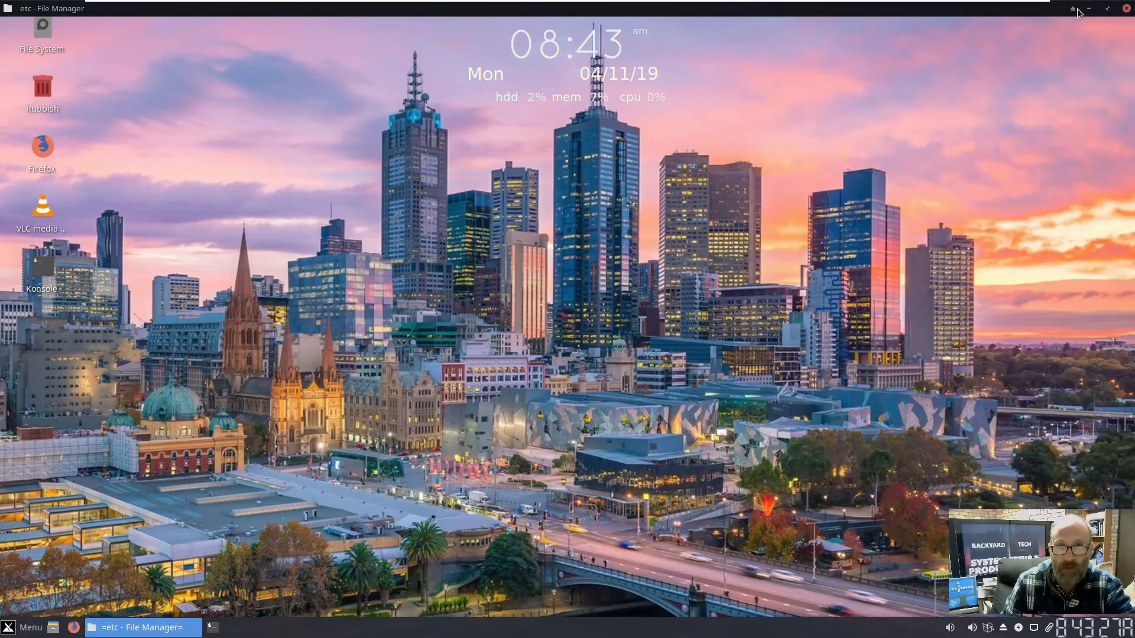
mouse_move(580, 13)
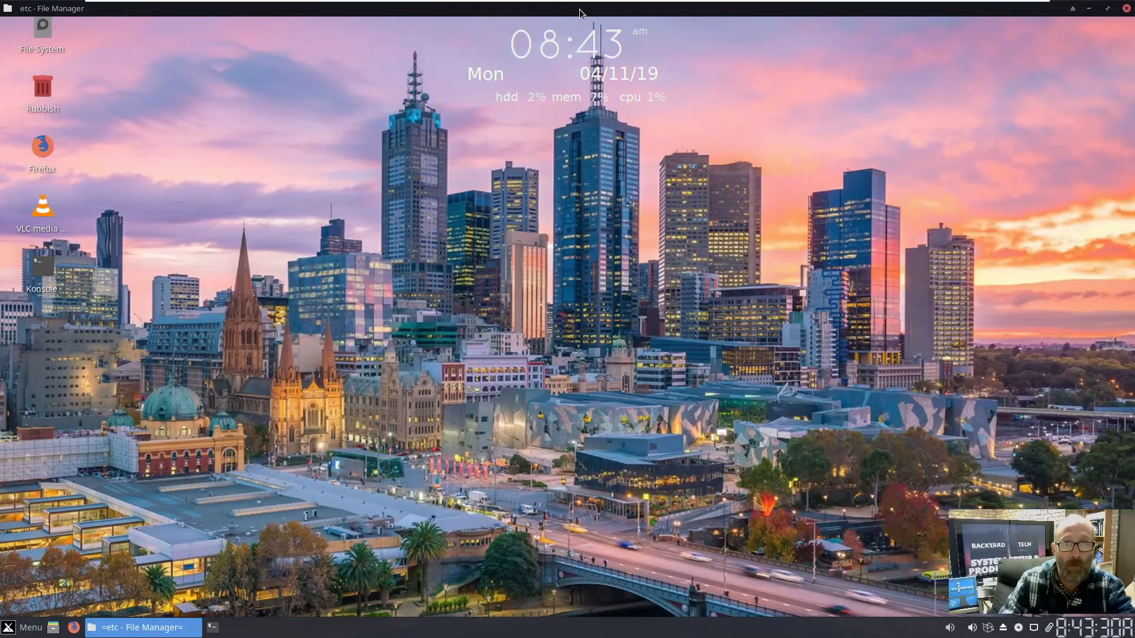
mouse_move(1047, 17)
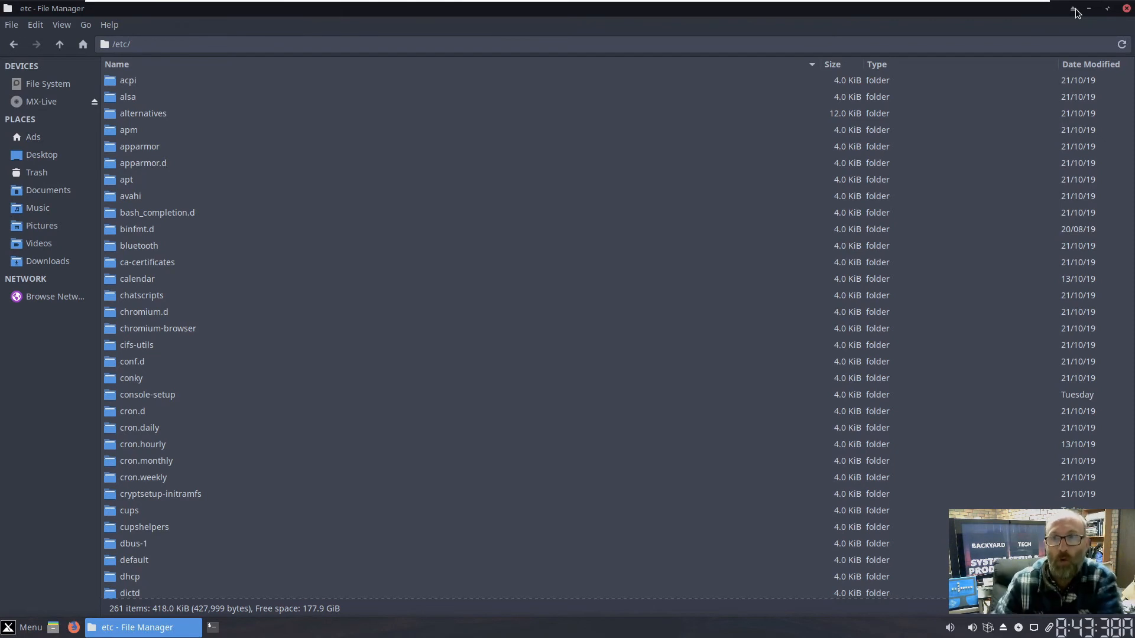
left_click(1087, 8)
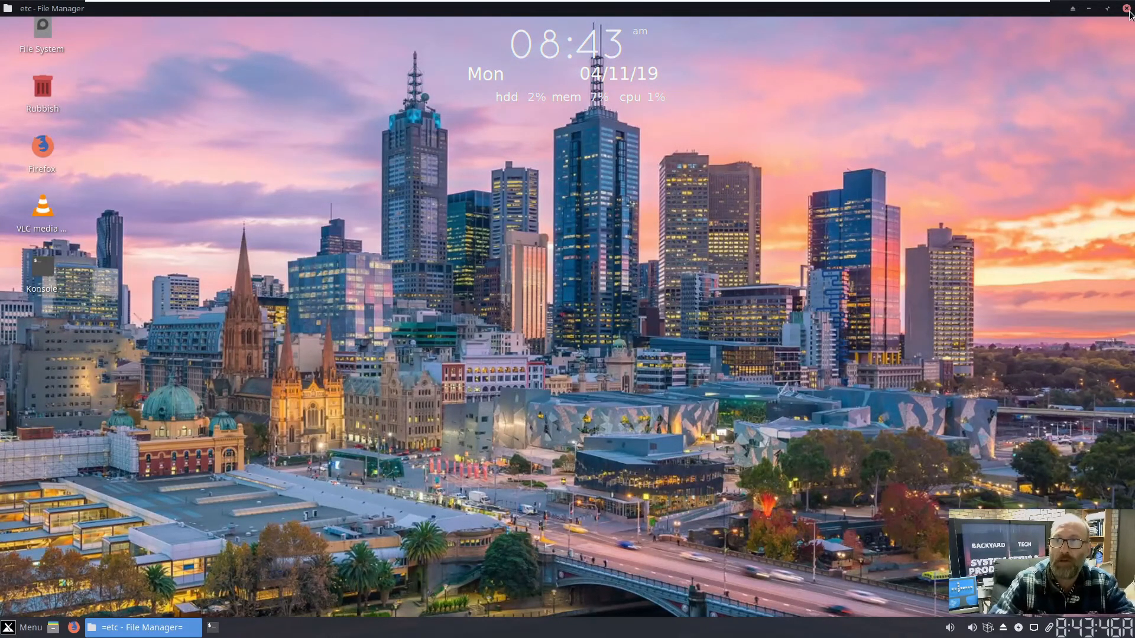
left_click(137, 628)
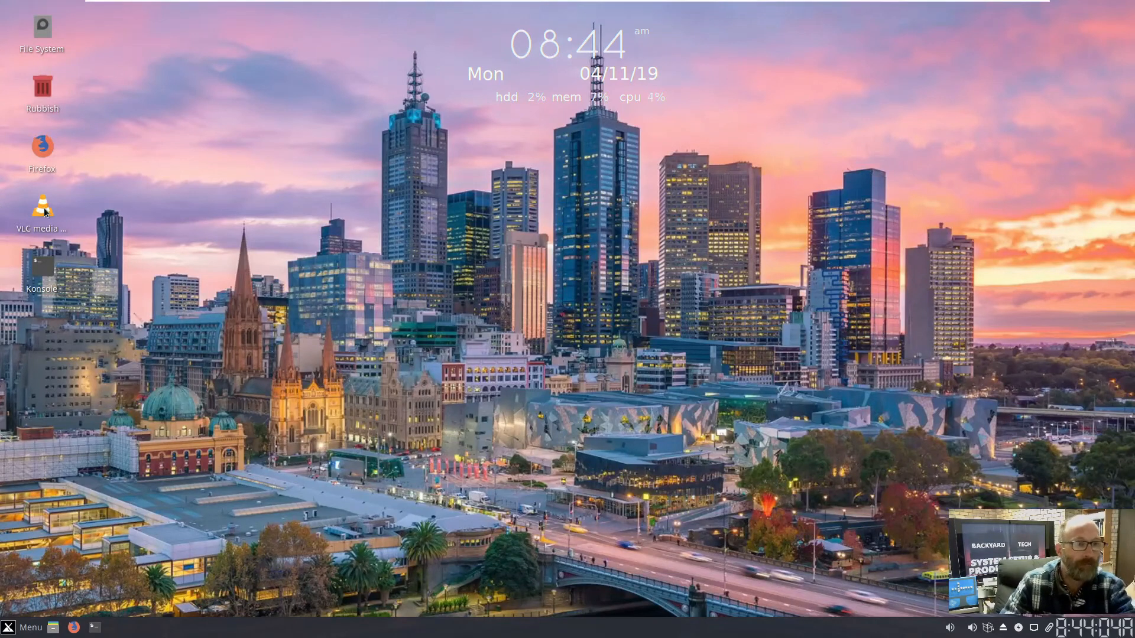
double_click(42, 206)
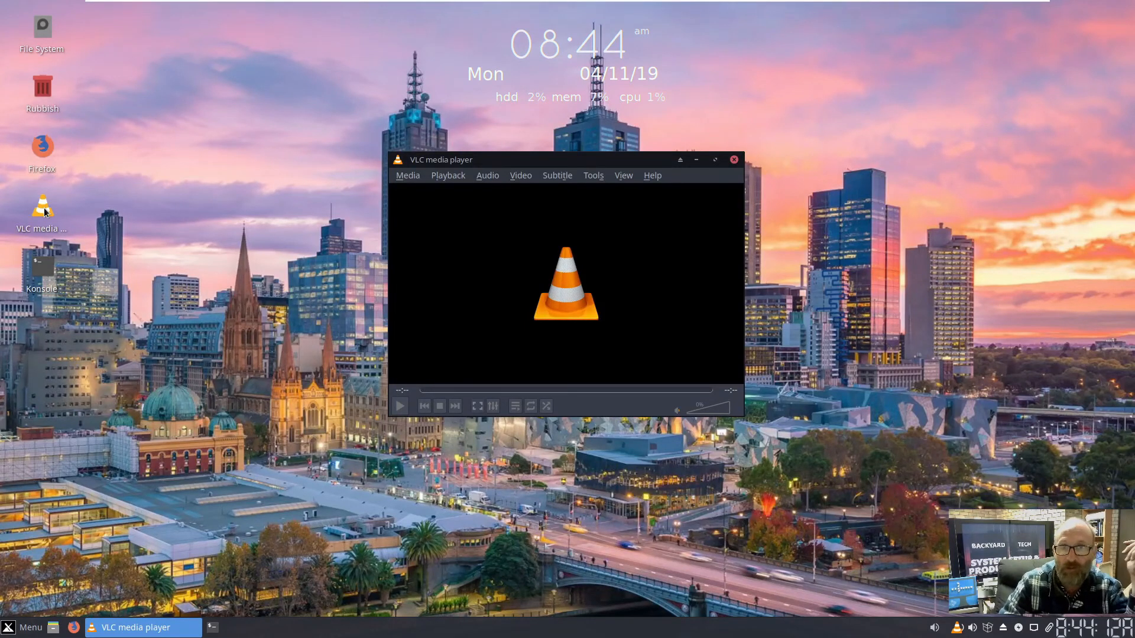
mouse_move(688, 179)
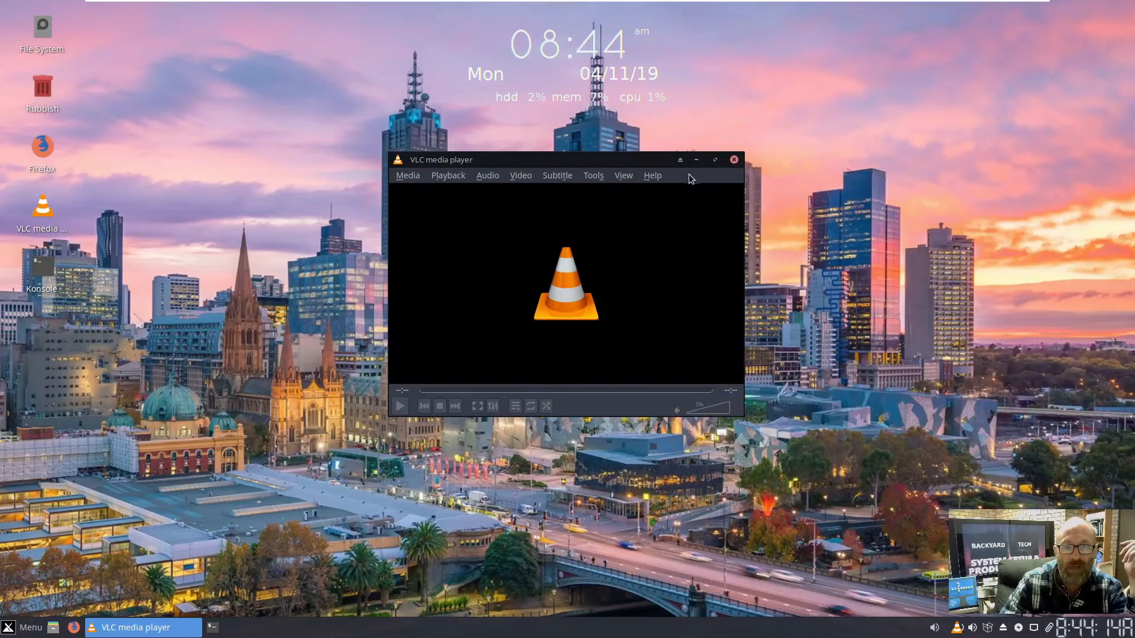
left_click(651, 175)
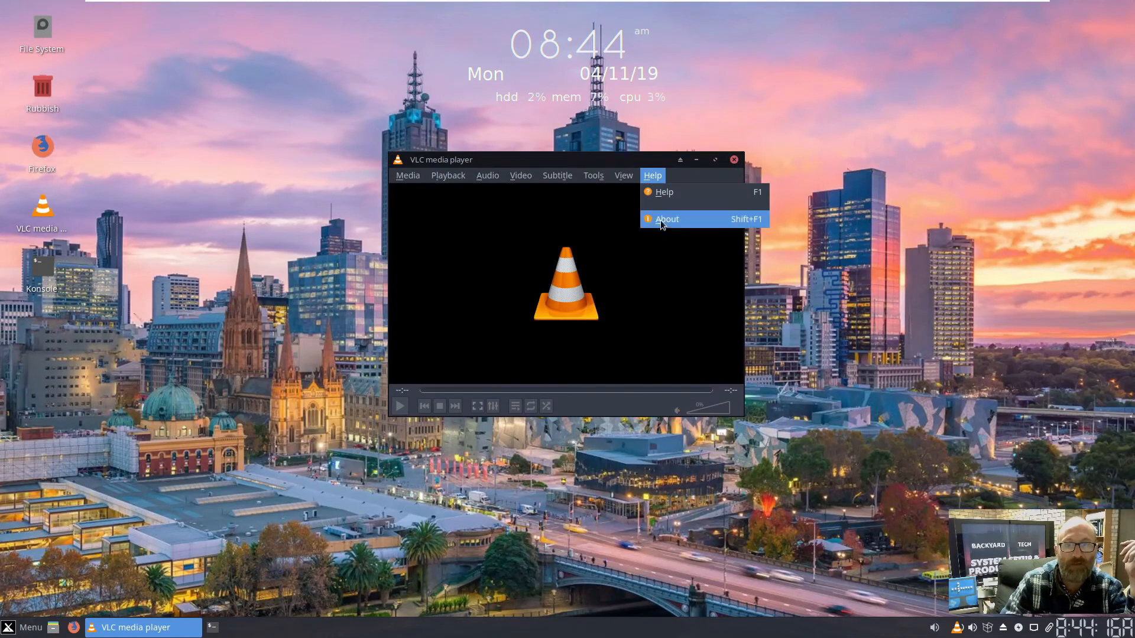
left_click(666, 219)
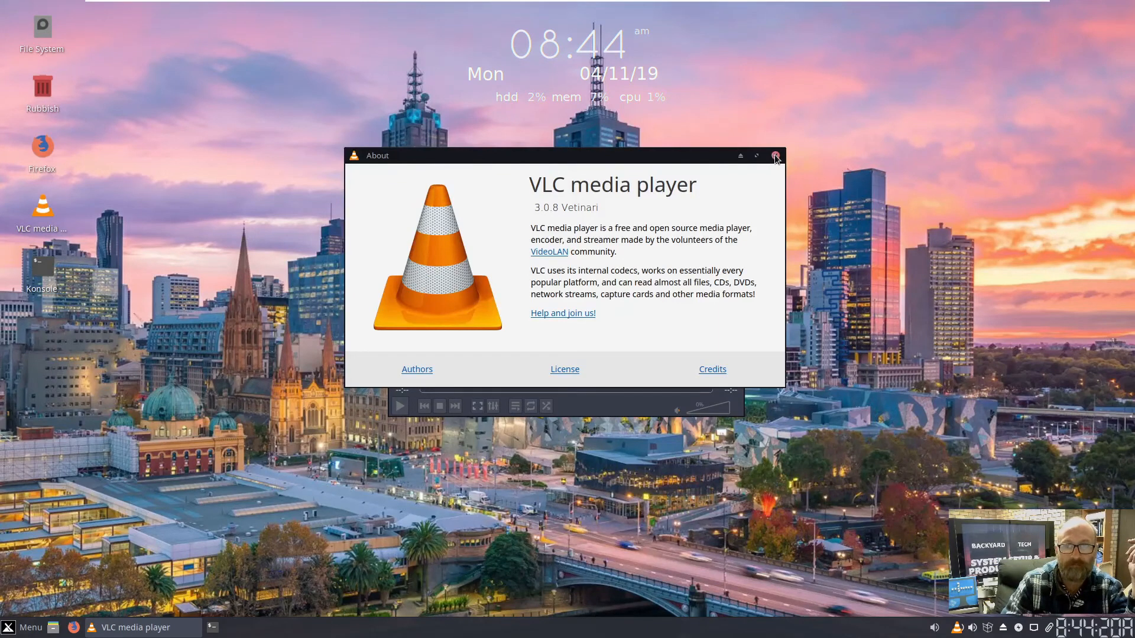
left_click(775, 156)
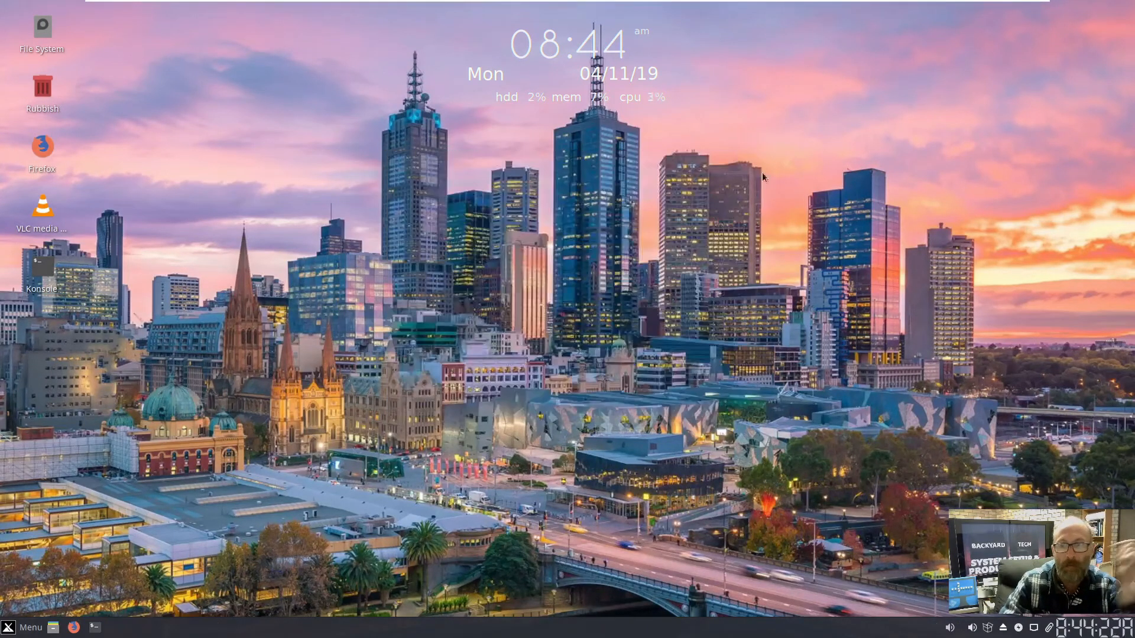